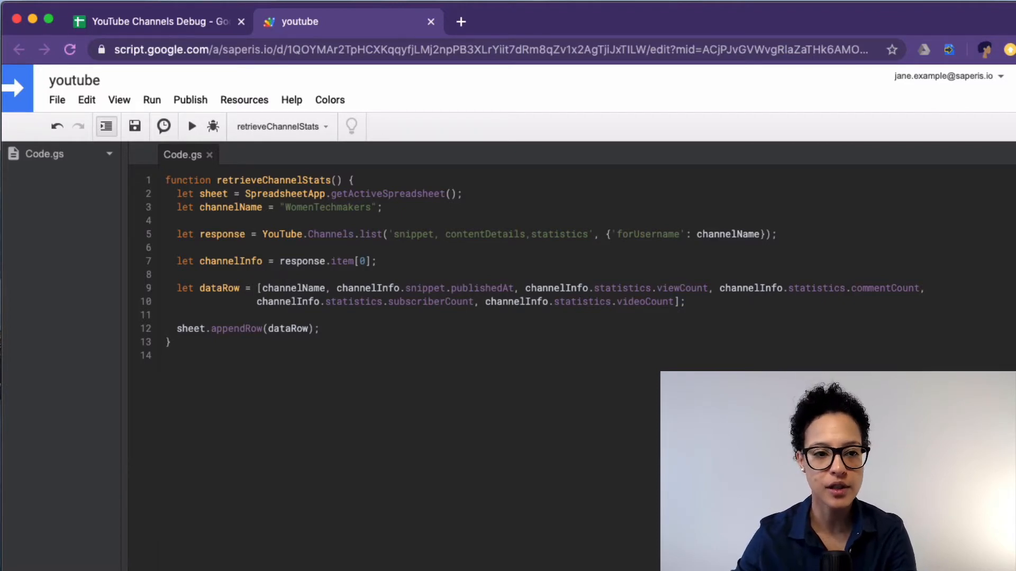
# Run retrieveChannelStats and get the TypeError reading property '0' of undefined on line 7
pyautogui.click(155, 21)
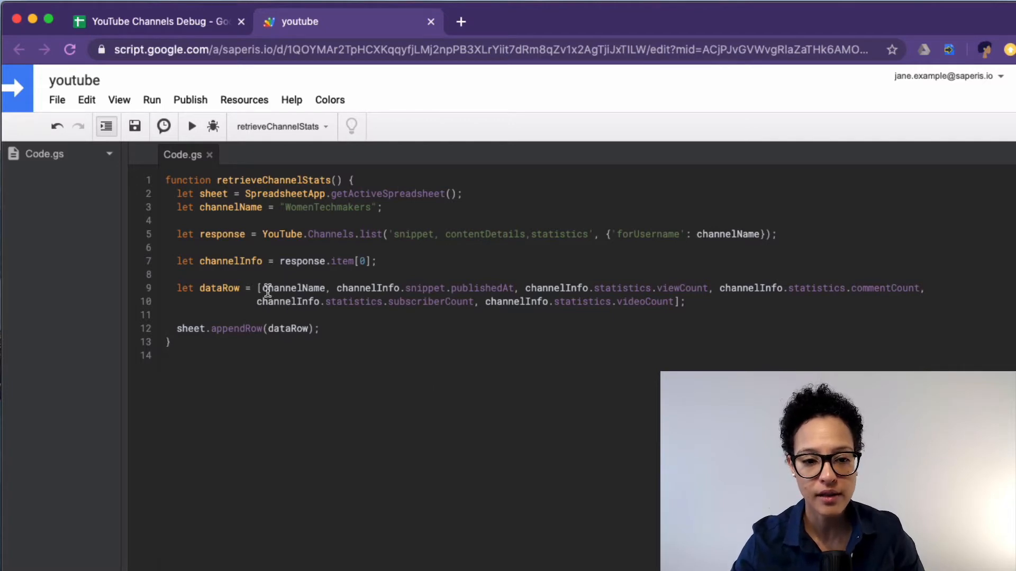
pyautogui.moveTo(263, 288); pyautogui.dragTo(685, 301)
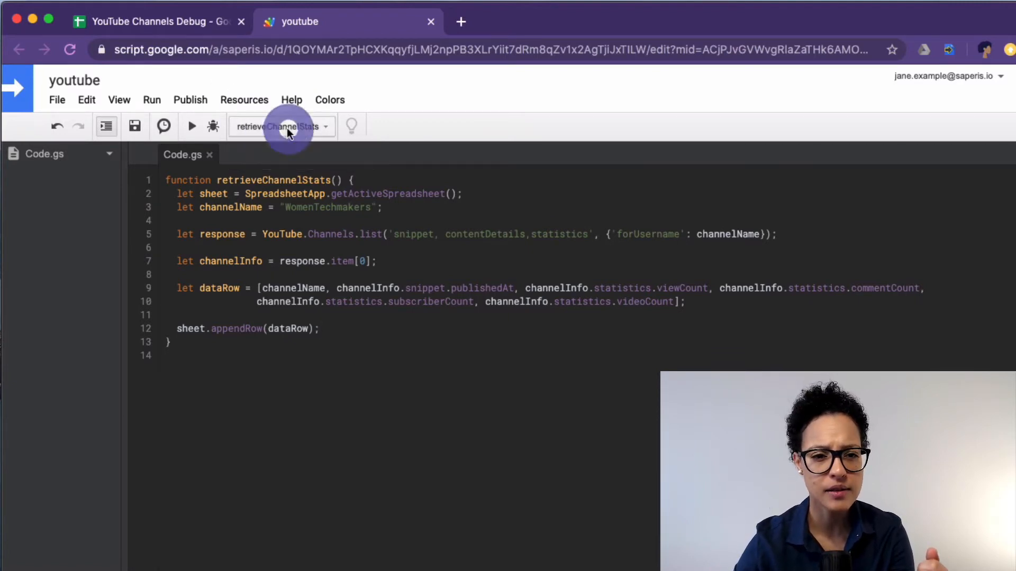
pyautogui.click(191, 126)
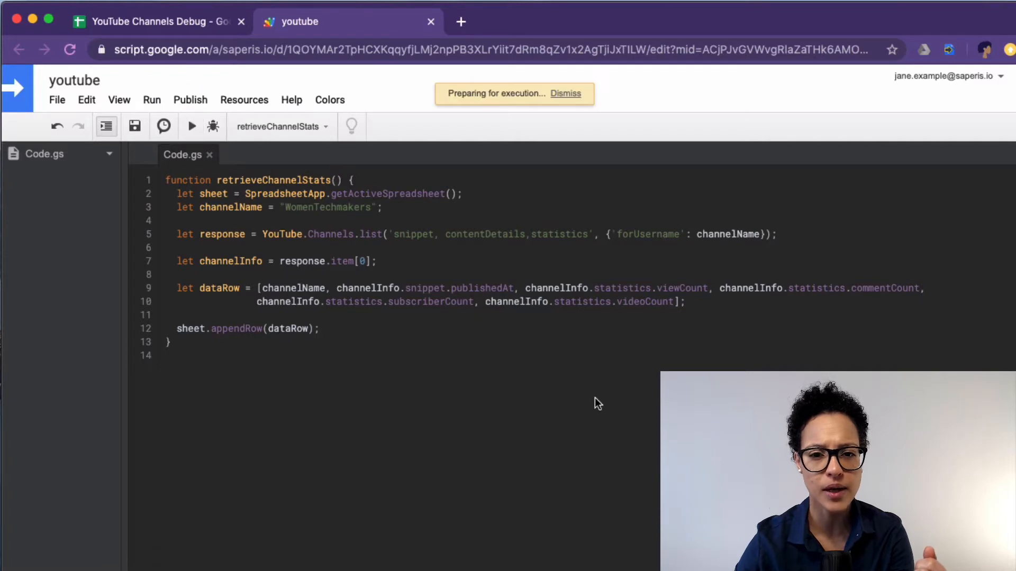
pyautogui.click(191, 126)
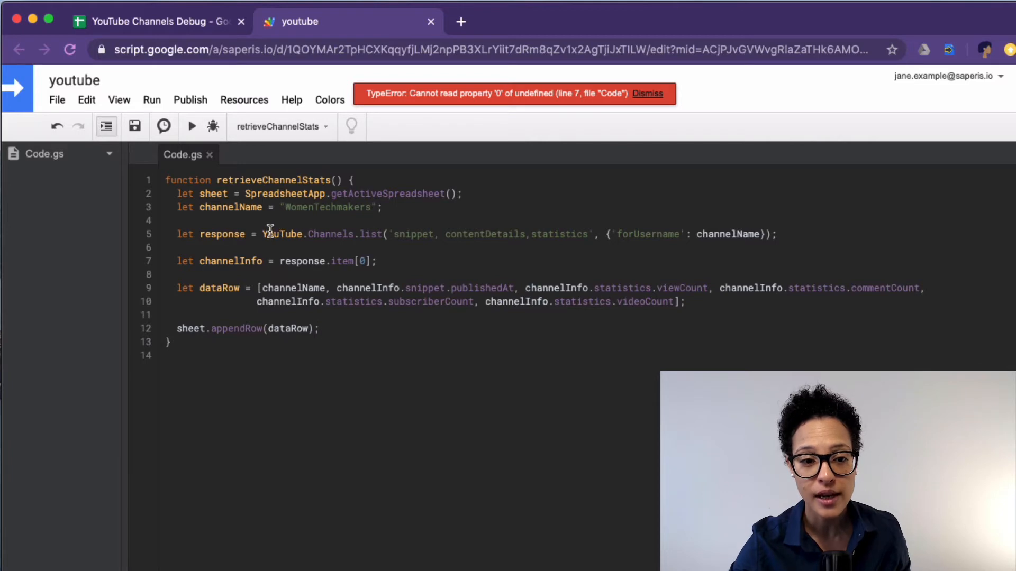
pyautogui.moveTo(265, 233); pyautogui.dragTo(771, 234)
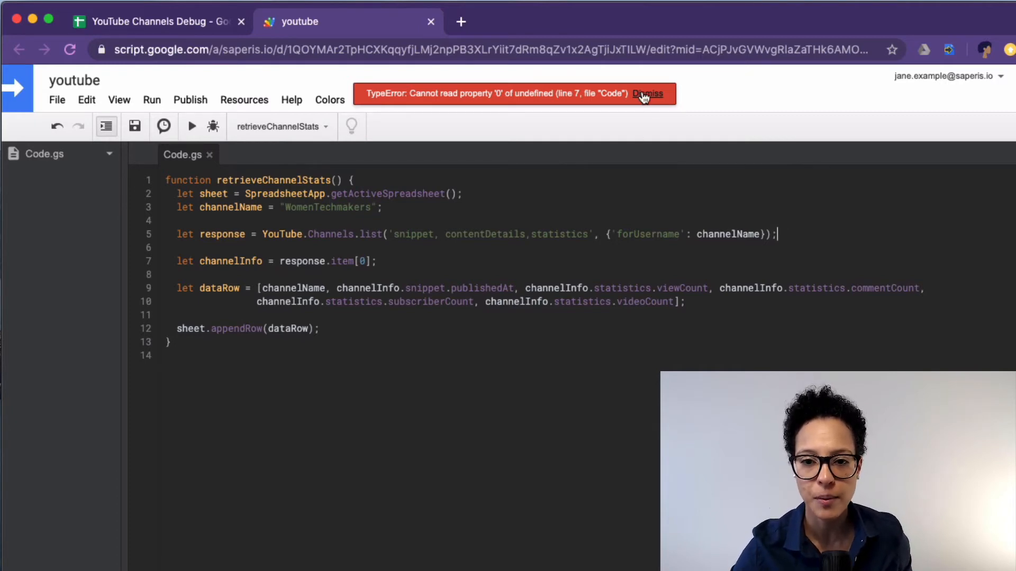
# Add Logger.log(response); after the channel list call and save the script
pyautogui.click(648, 93)
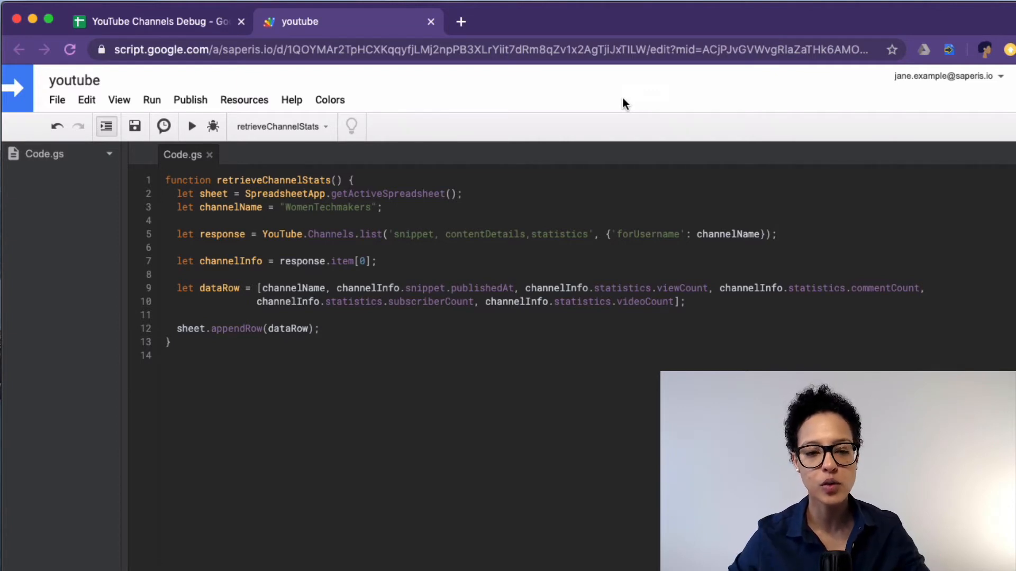
pyautogui.moveTo(800, 226)
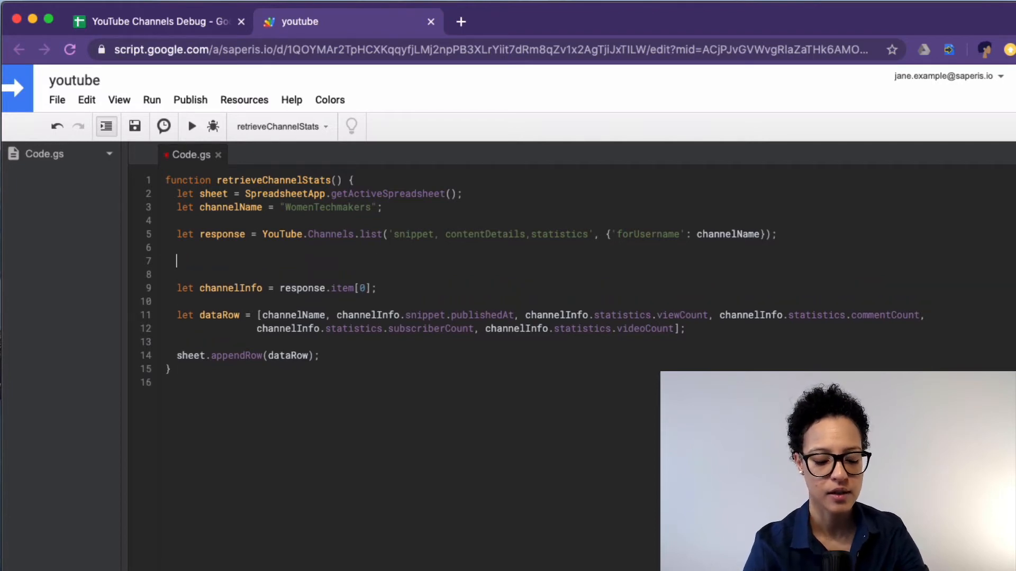
pyautogui.write('Logger.log')
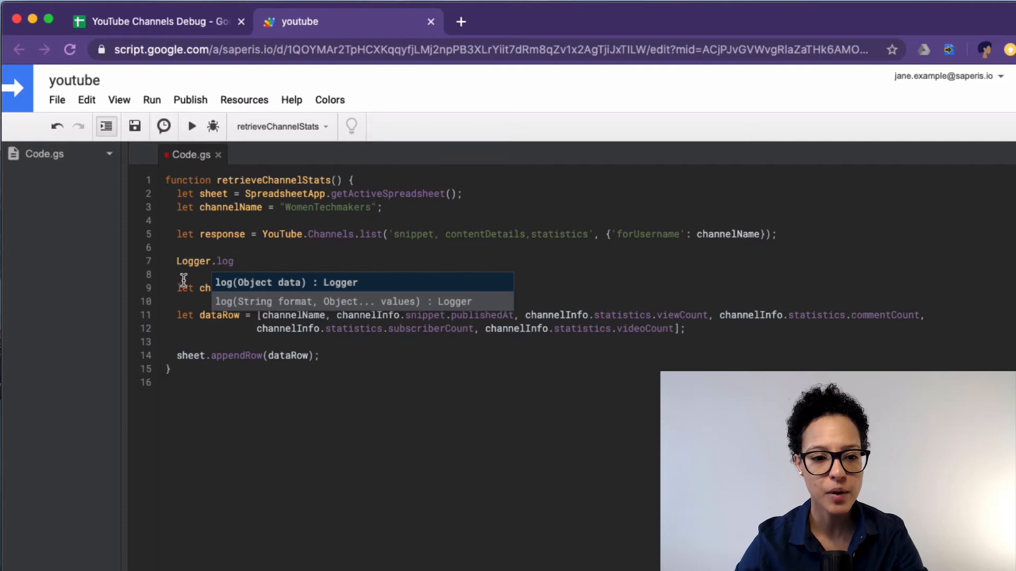
pyautogui.moveTo(245, 298)
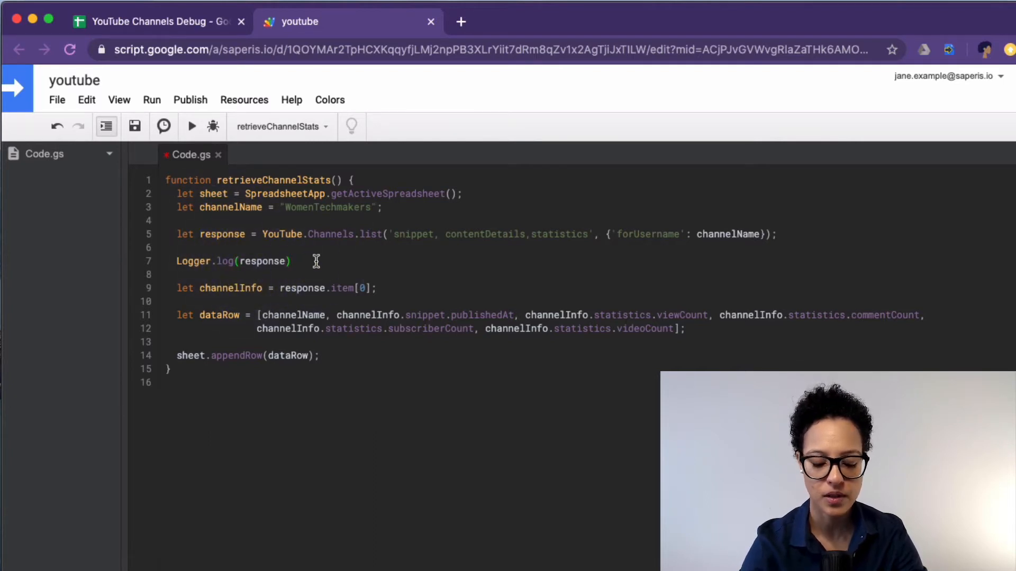
pyautogui.write(';')
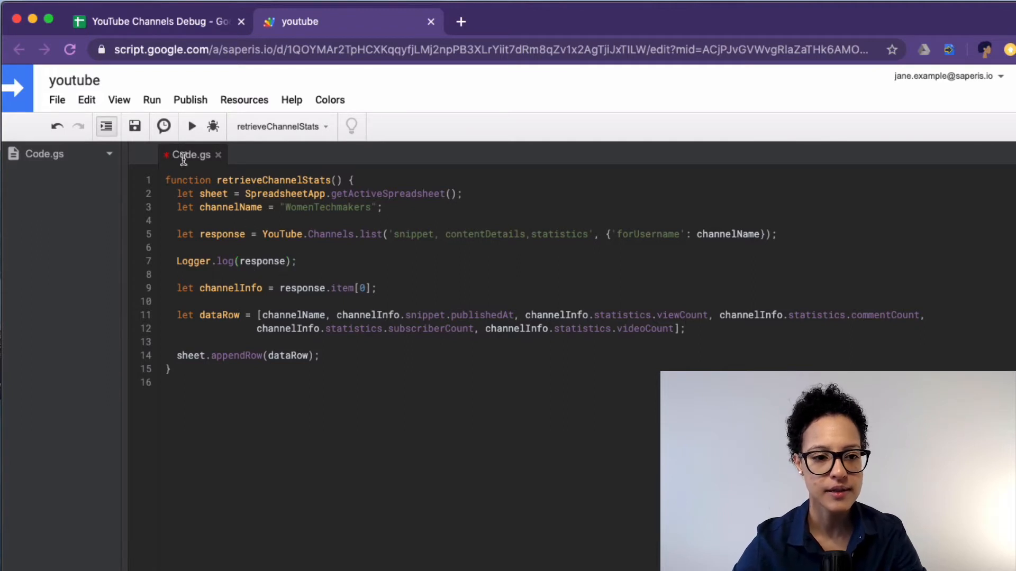
pyautogui.click(135, 126)
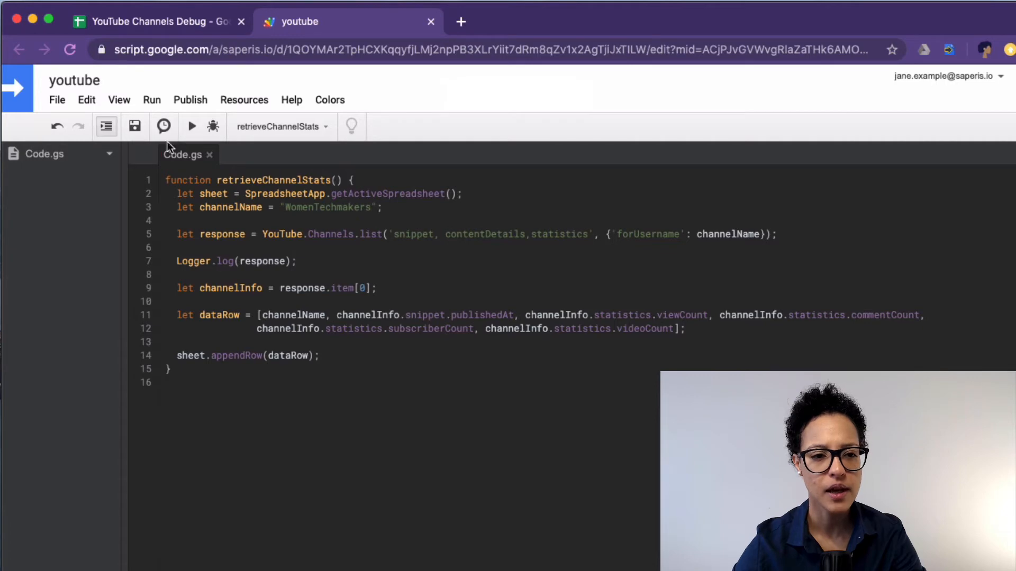
# Rerun the function, now failing with the TypeError on line 9, and reach the View menu for logs
pyautogui.click(191, 127)
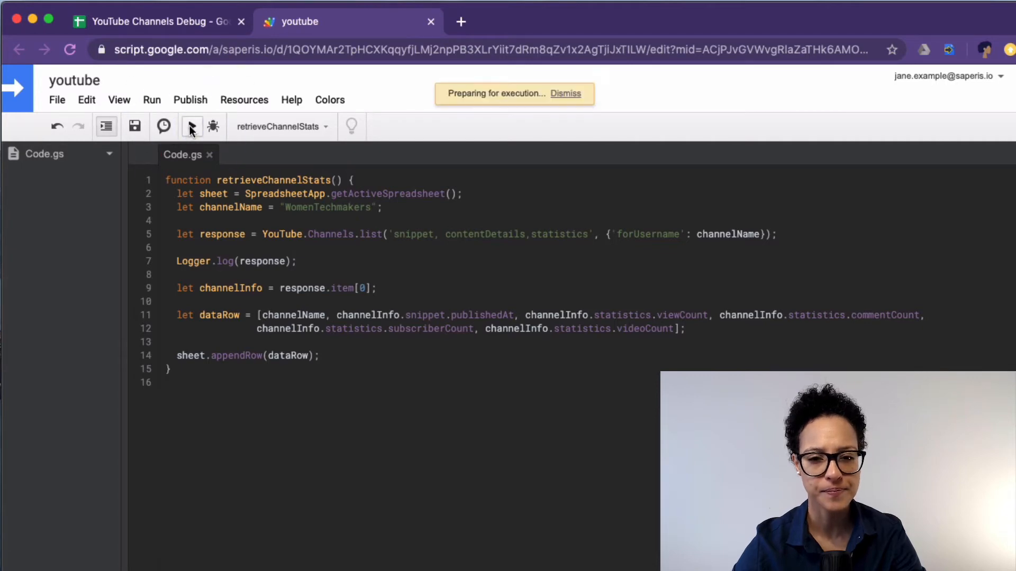
pyautogui.click(191, 126)
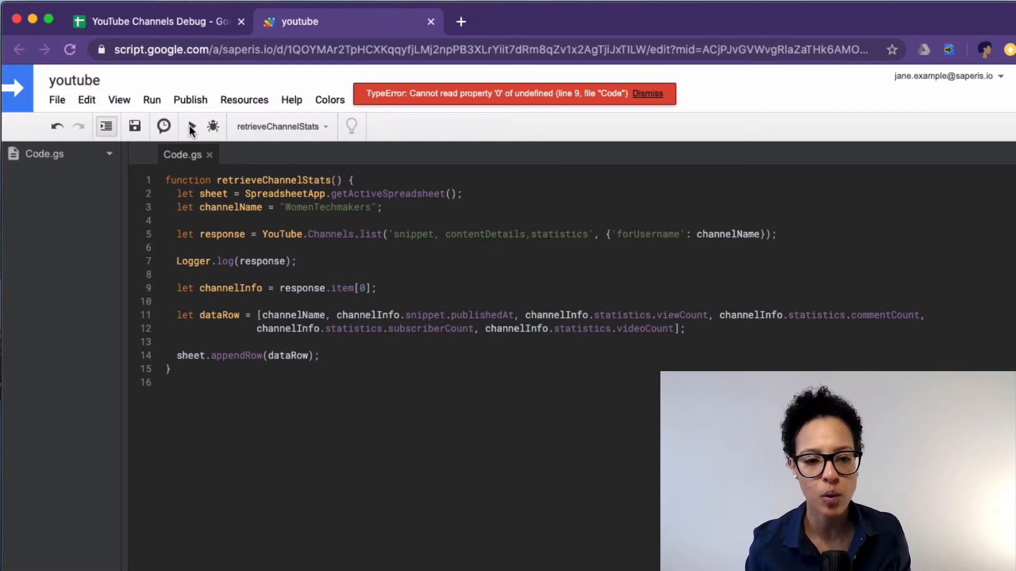
pyautogui.click(296, 261)
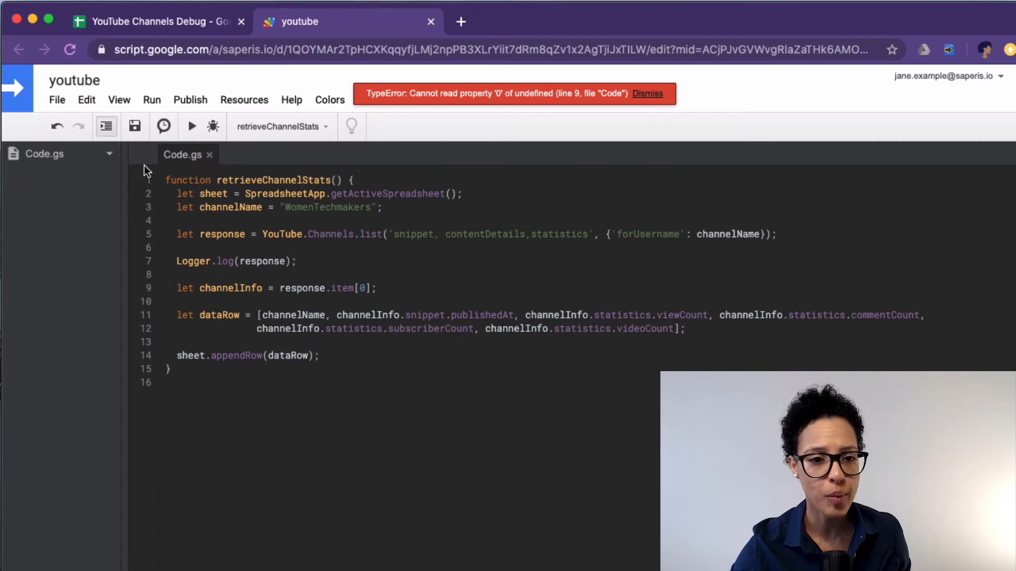
pyautogui.click(119, 100)
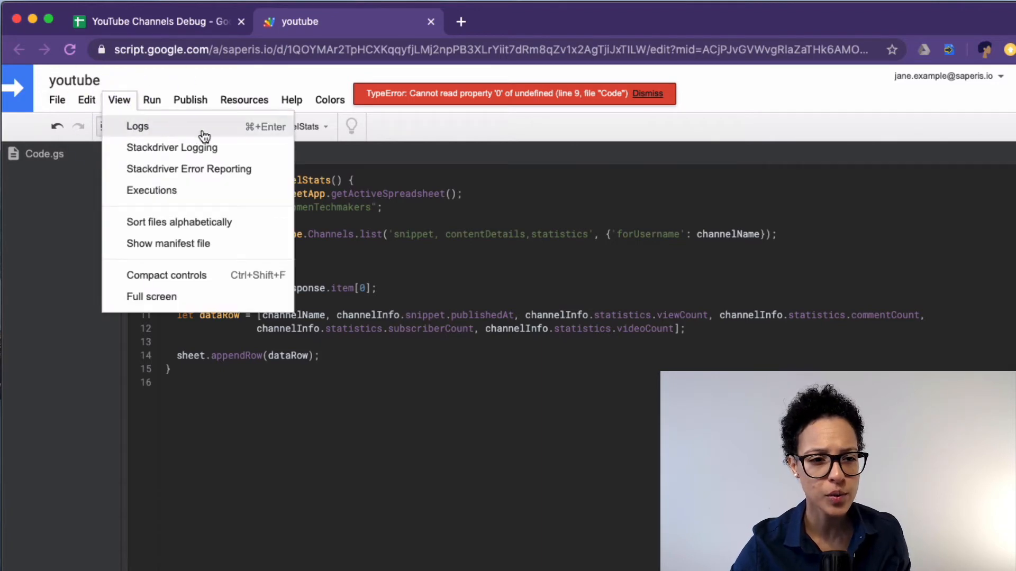
# Review the Logs showing the response with an items list, then close the dialog
pyautogui.click(137, 127)
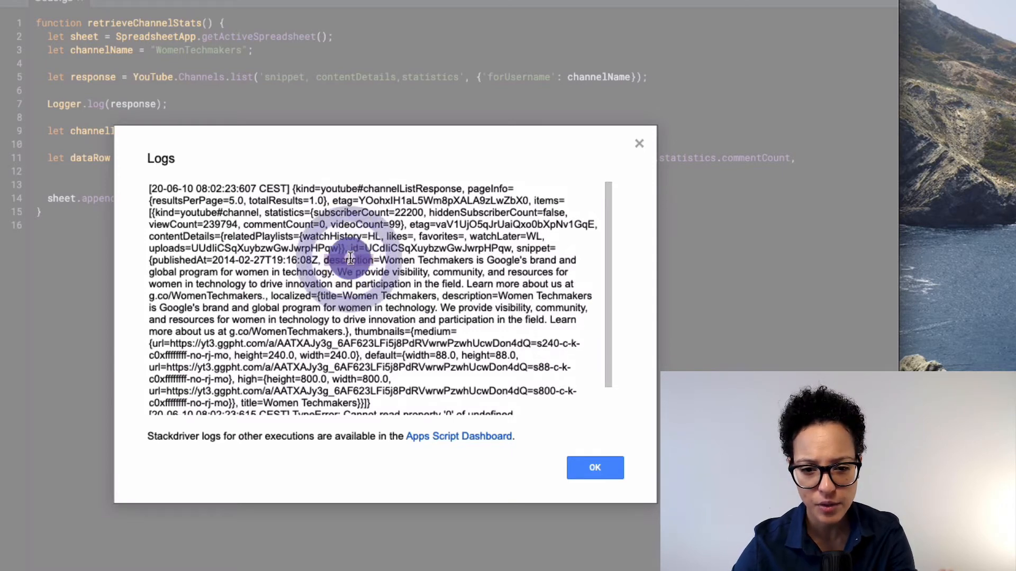
pyautogui.doubleClick(401, 260)
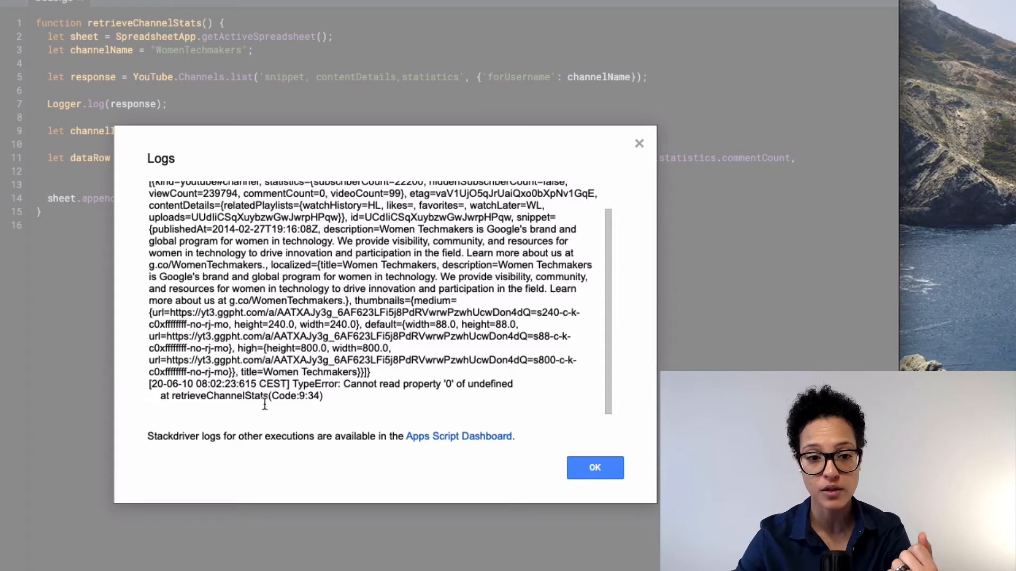
pyautogui.click(594, 468)
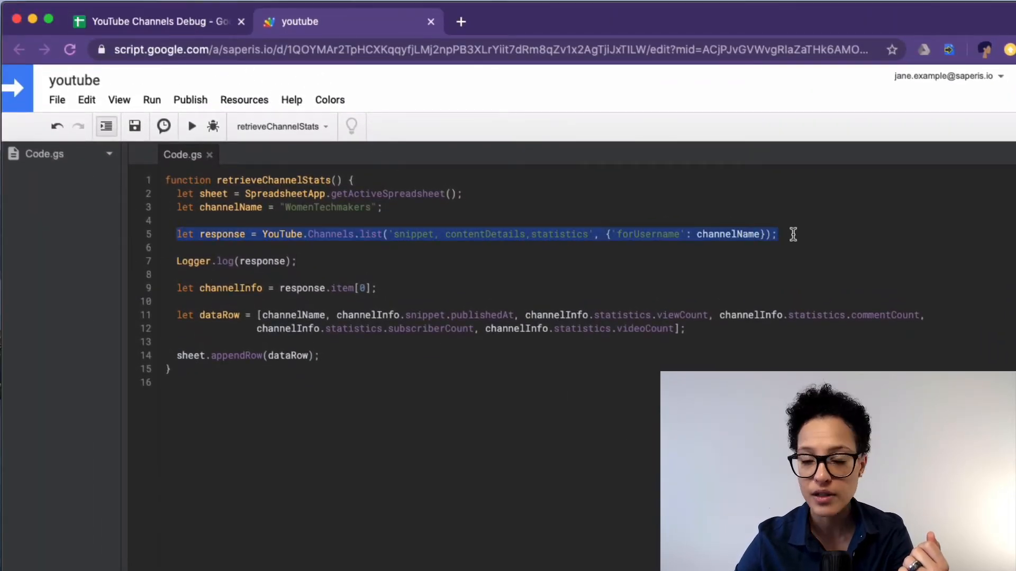
# Comment out the Logger.log(response) line with Cmd+/ and save the script
pyautogui.click(775, 233)
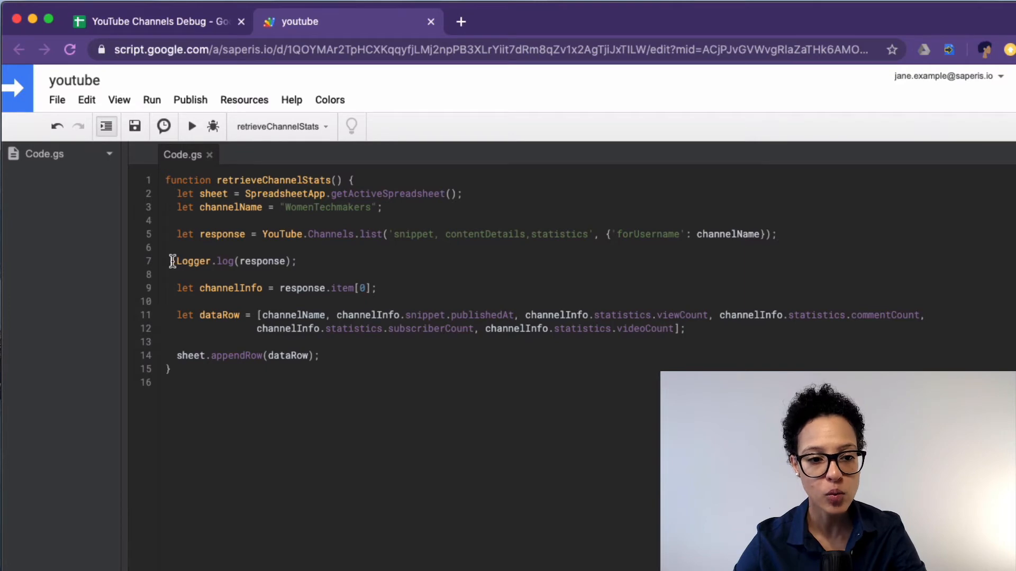
pyautogui.moveTo(173, 261); pyautogui.dragTo(296, 261)
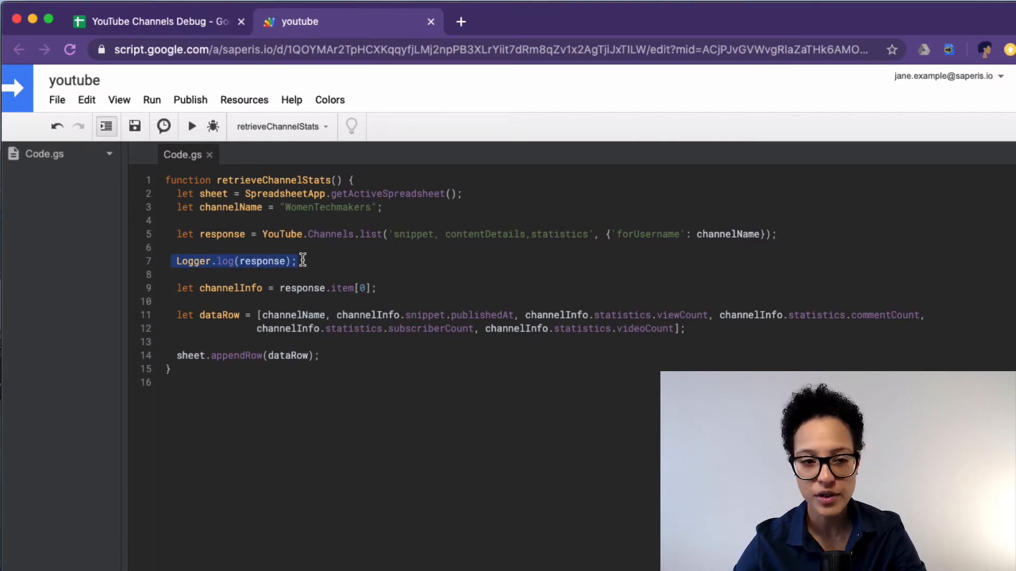
pyautogui.click(86, 100)
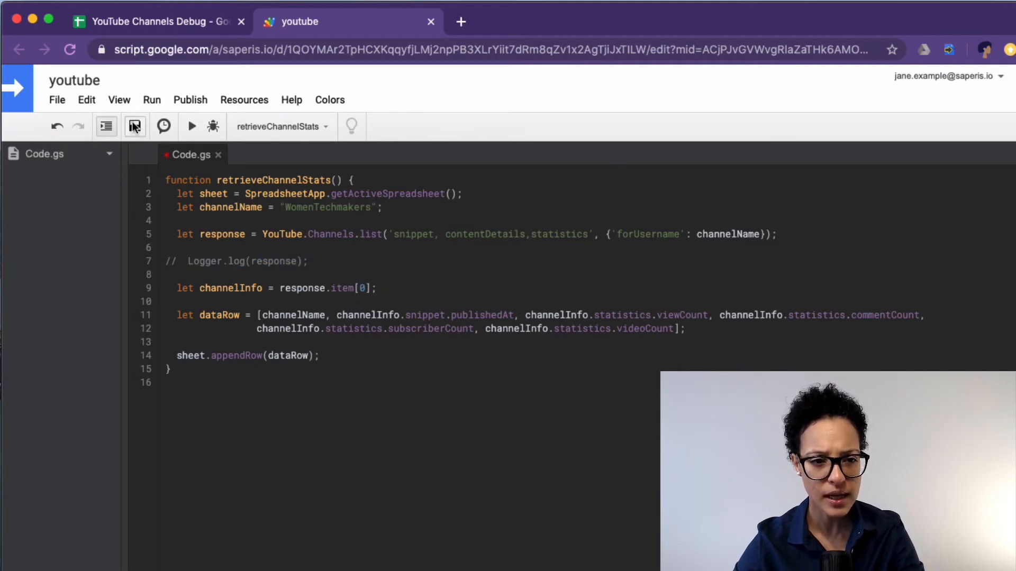
pyautogui.click(135, 127)
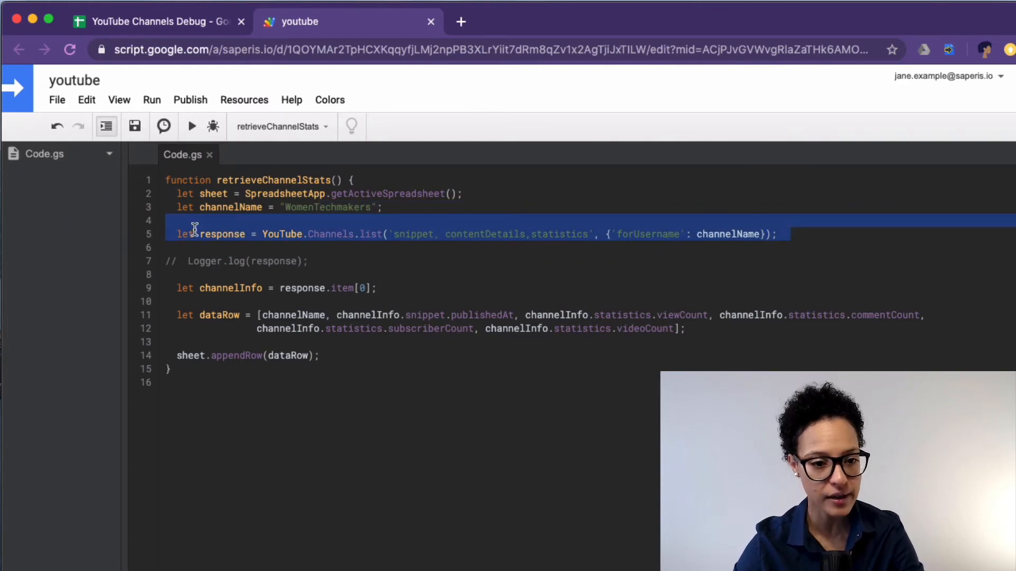
# Set a breakpoint on line 9 and reach Run > Debug function listing retrieveChannelStats
pyautogui.click(133, 288)
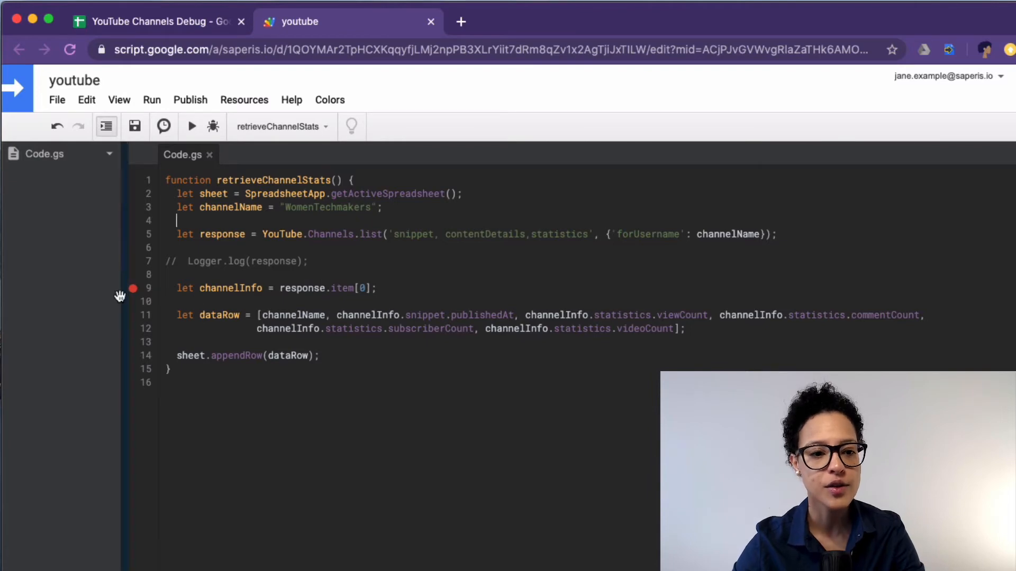
pyautogui.click(132, 289)
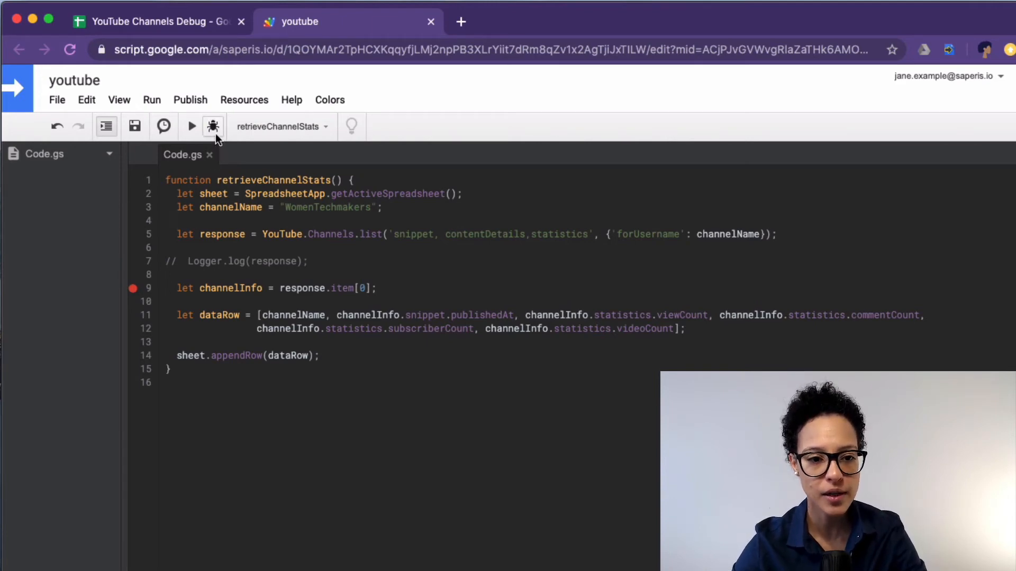
pyautogui.moveTo(212, 127)
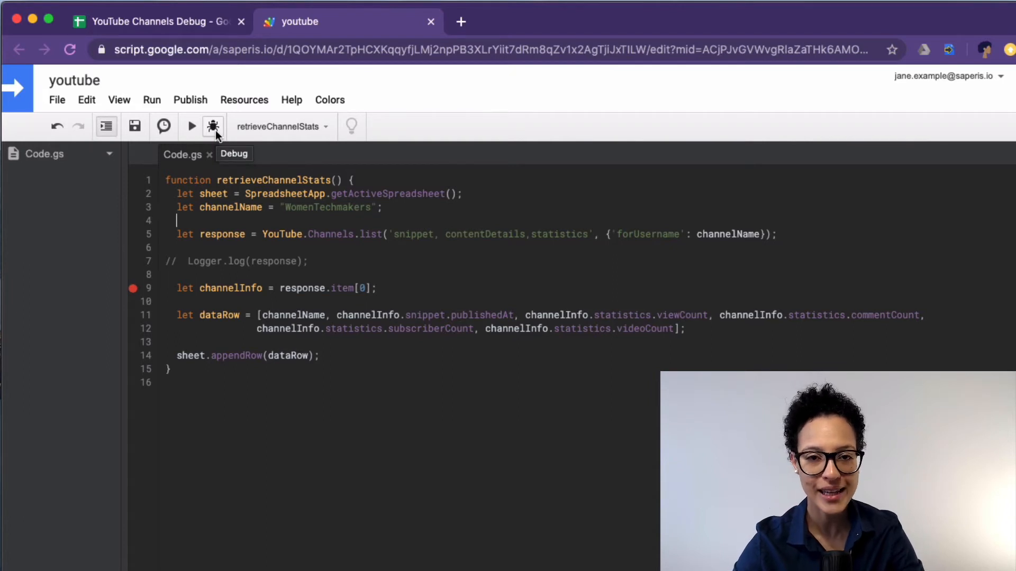
pyautogui.moveTo(144, 287)
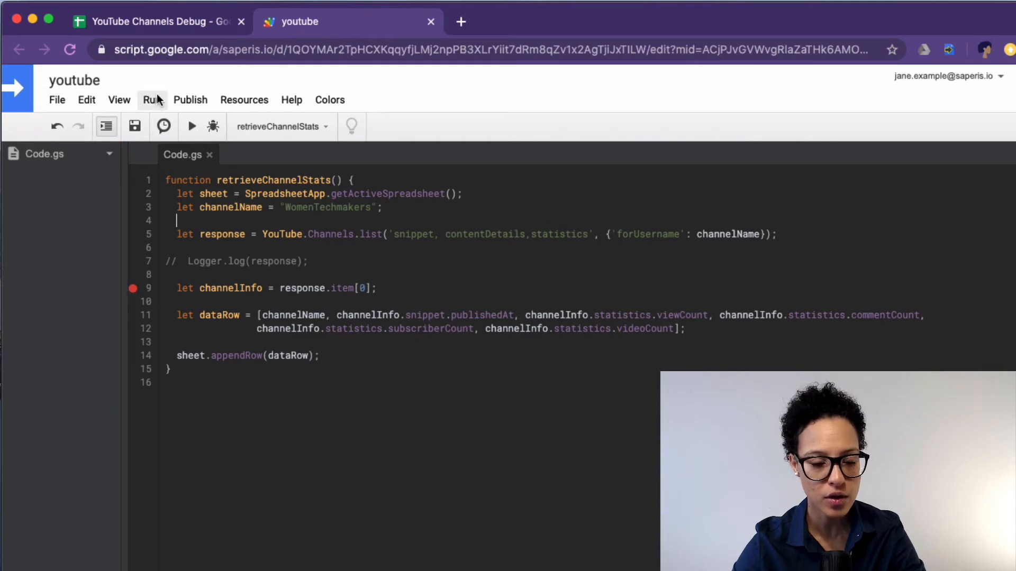
pyautogui.click(152, 100)
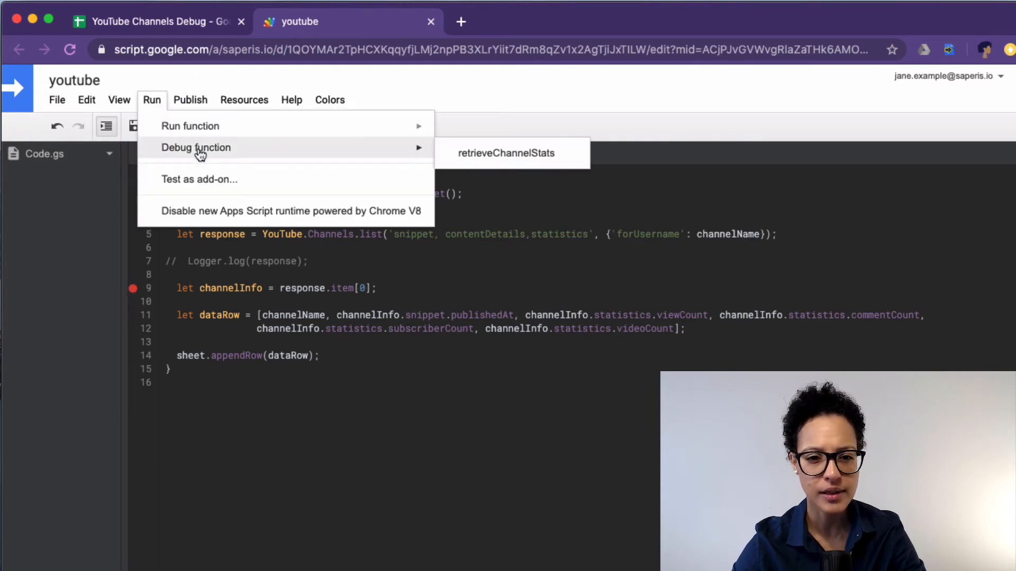
pyautogui.click(506, 153)
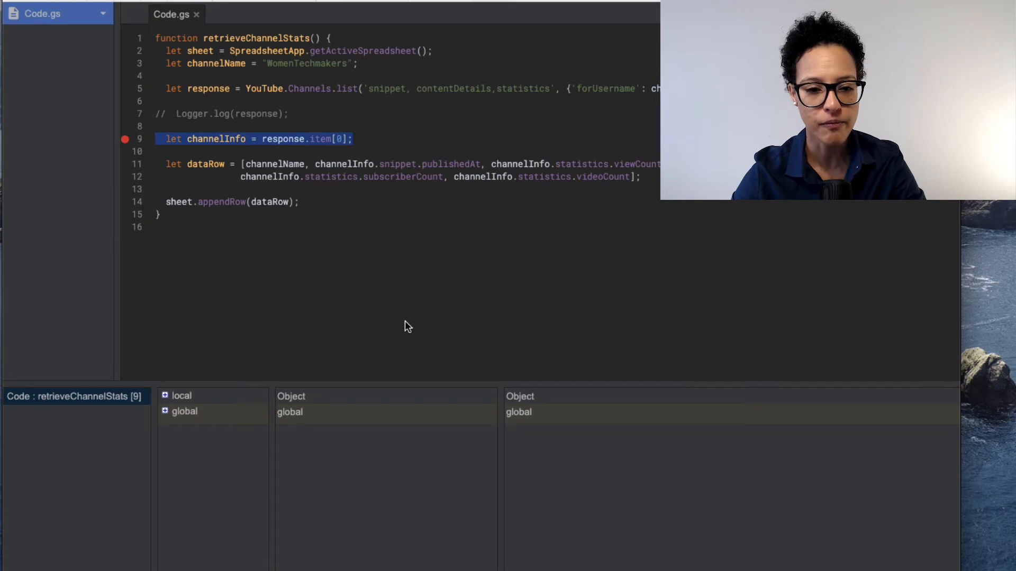
pyautogui.moveTo(515, 533)
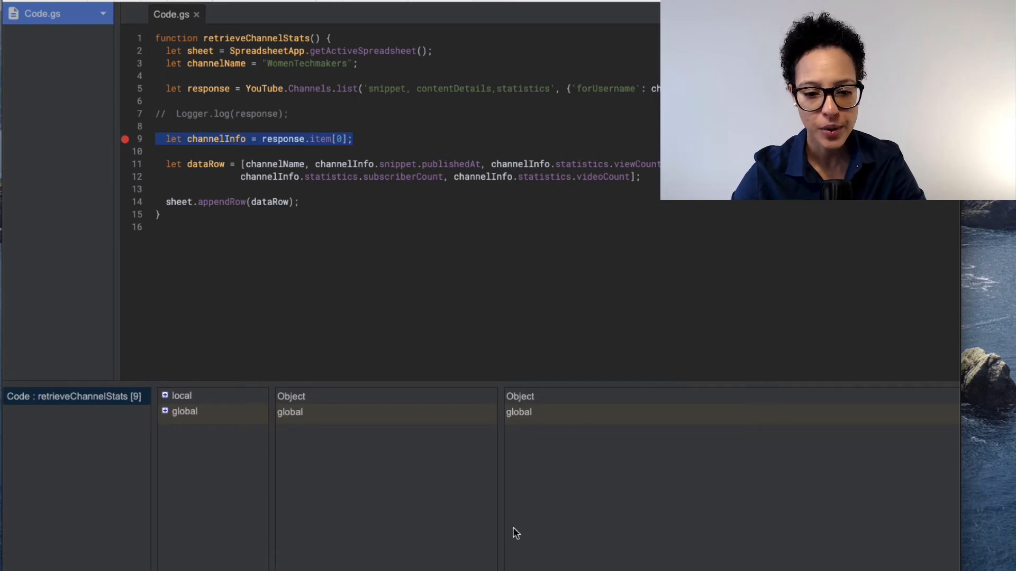
pyautogui.moveTo(362, 536)
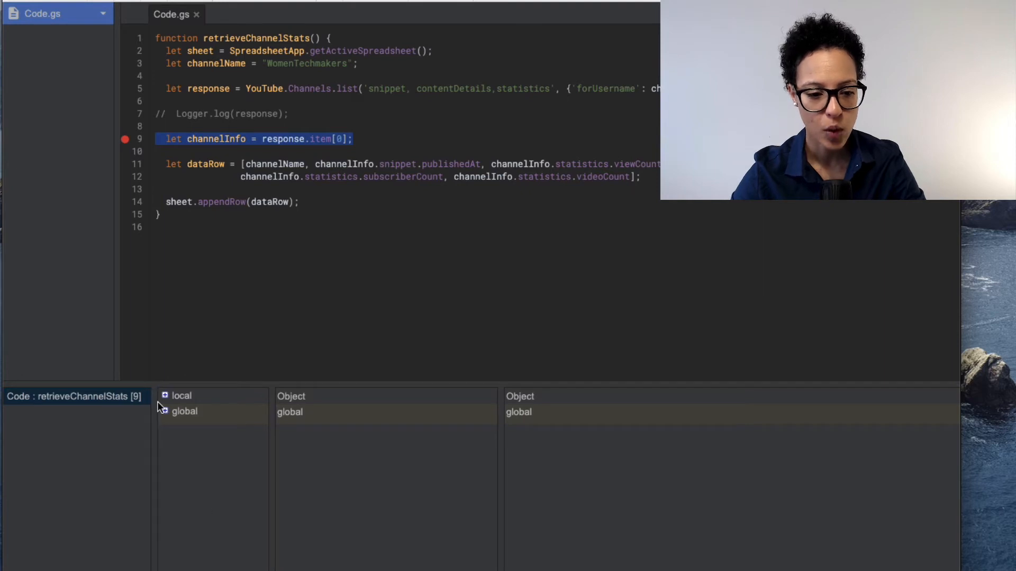
# Expand the local scope and the sheet variable, showing channelName WomenTechmakers and channelInfo undefined
pyautogui.click(165, 396)
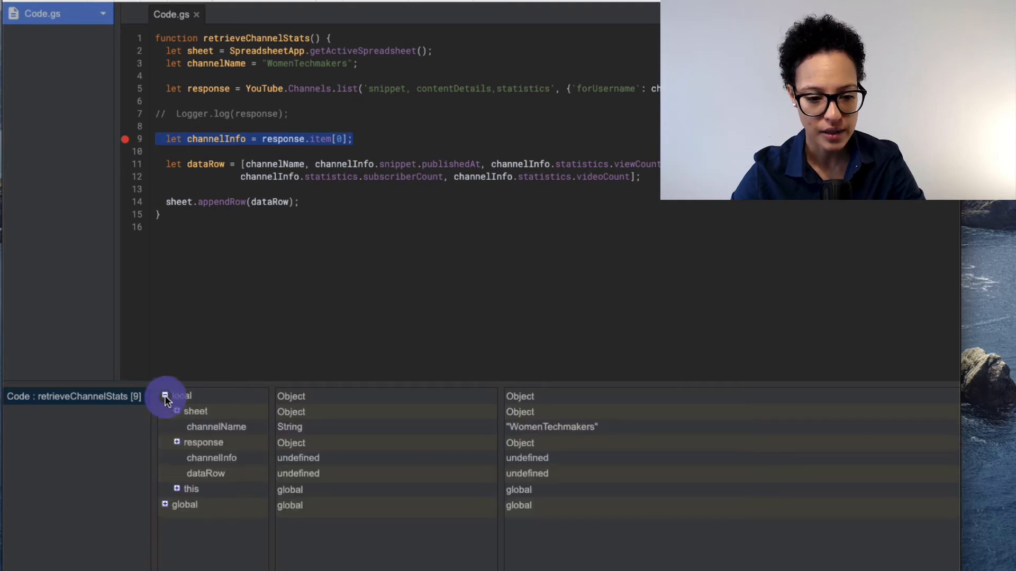
pyautogui.moveTo(253, 323)
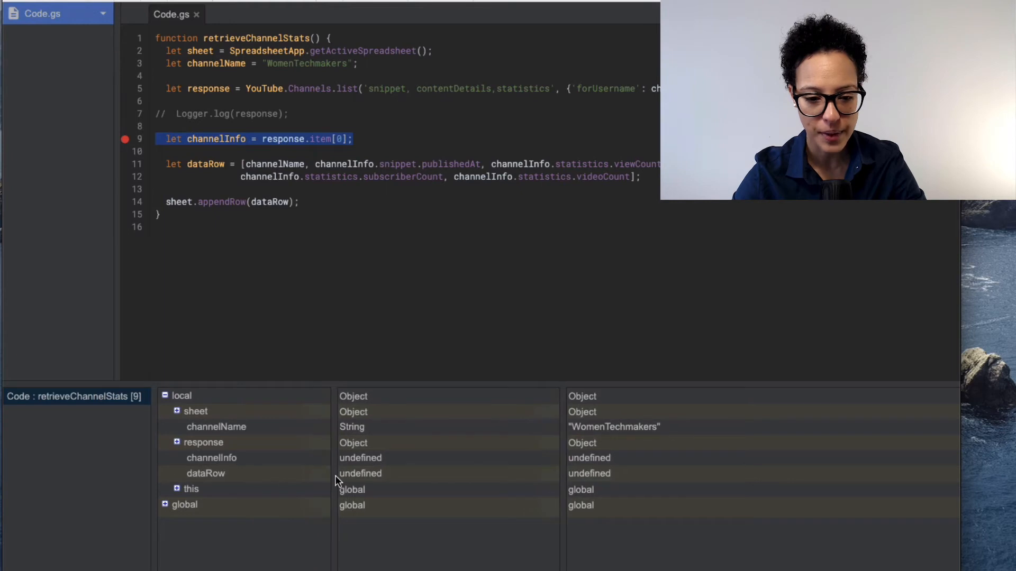
pyautogui.click(176, 410)
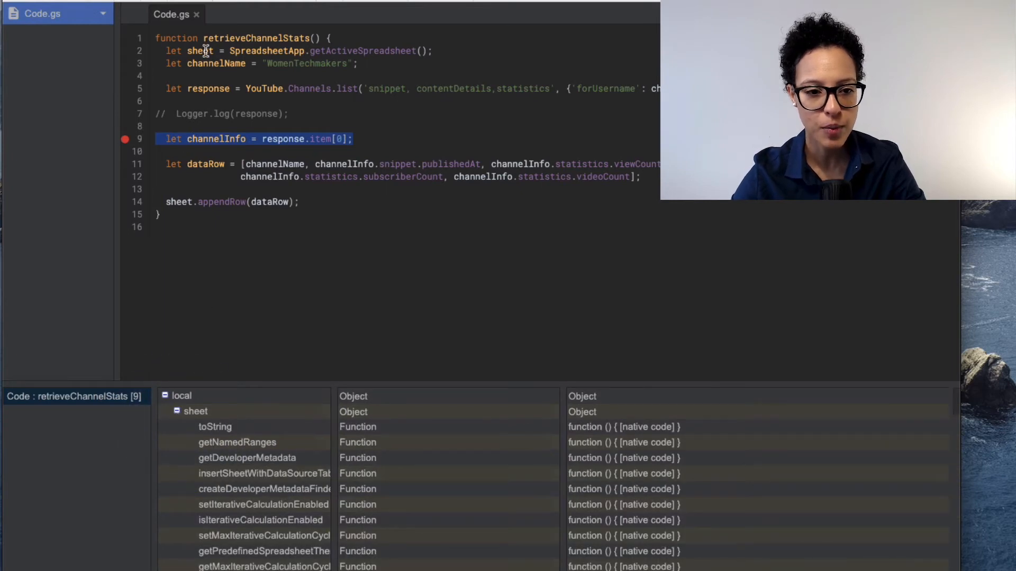
pyautogui.moveTo(324, 303)
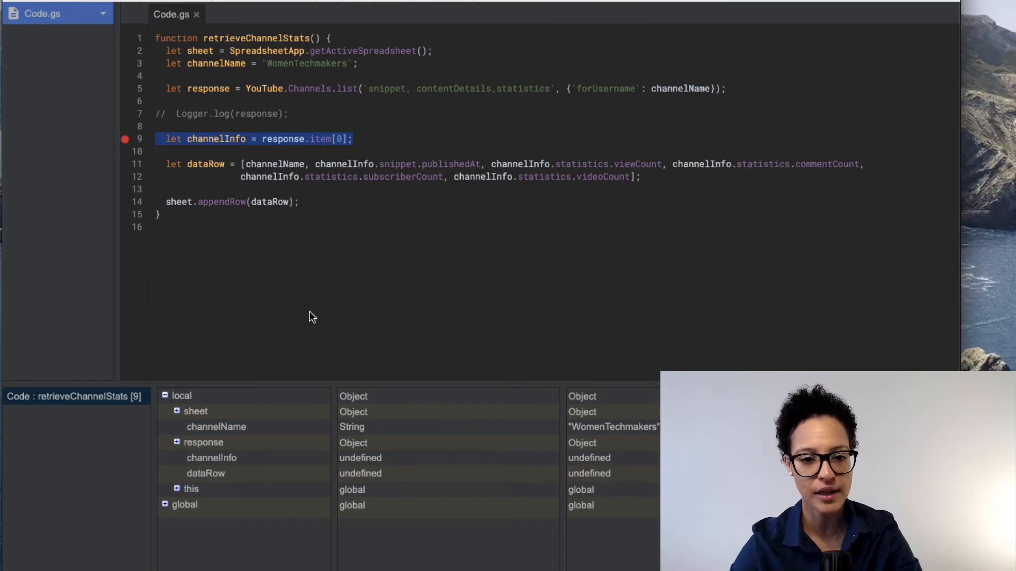
pyautogui.moveTo(301, 473)
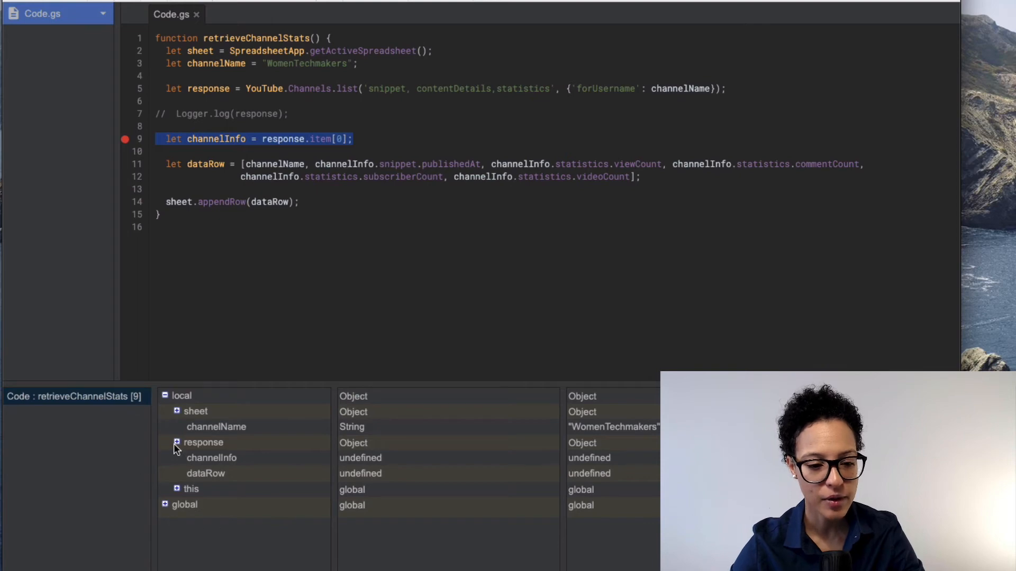
pyautogui.click(176, 442)
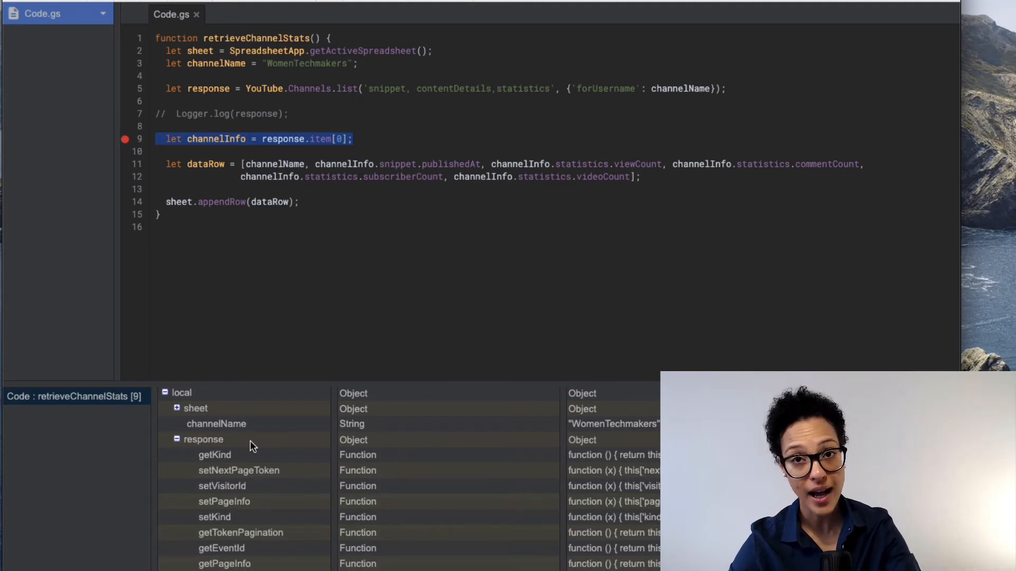
pyautogui.moveTo(292, 146)
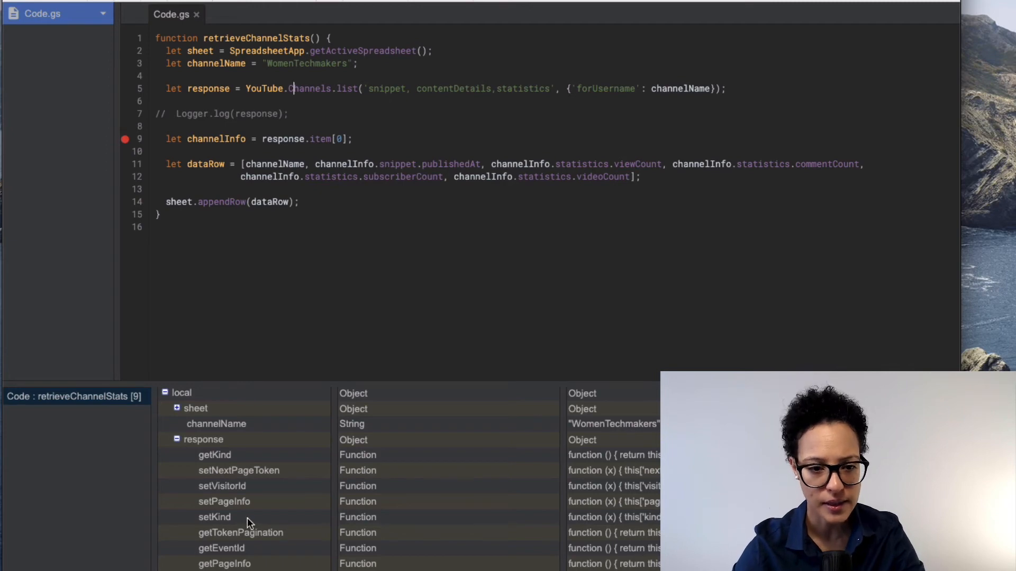
pyautogui.moveTo(168, 439)
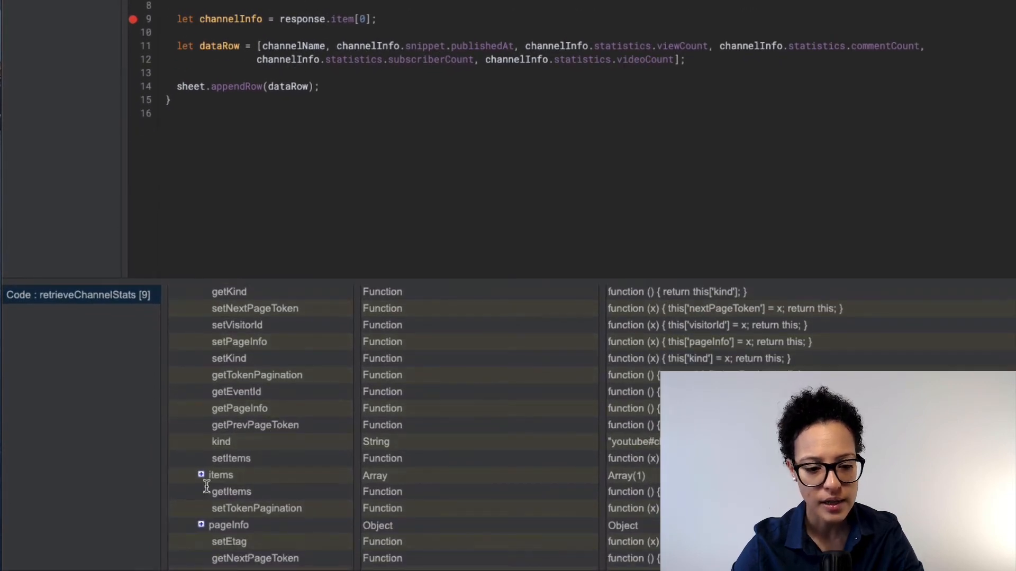
pyautogui.click(202, 475)
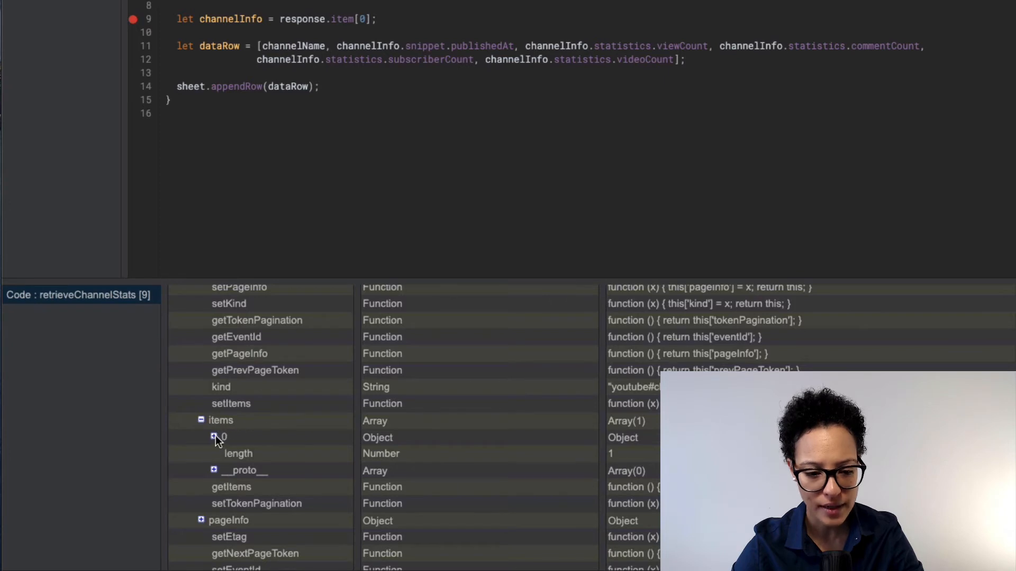
pyautogui.click(213, 436)
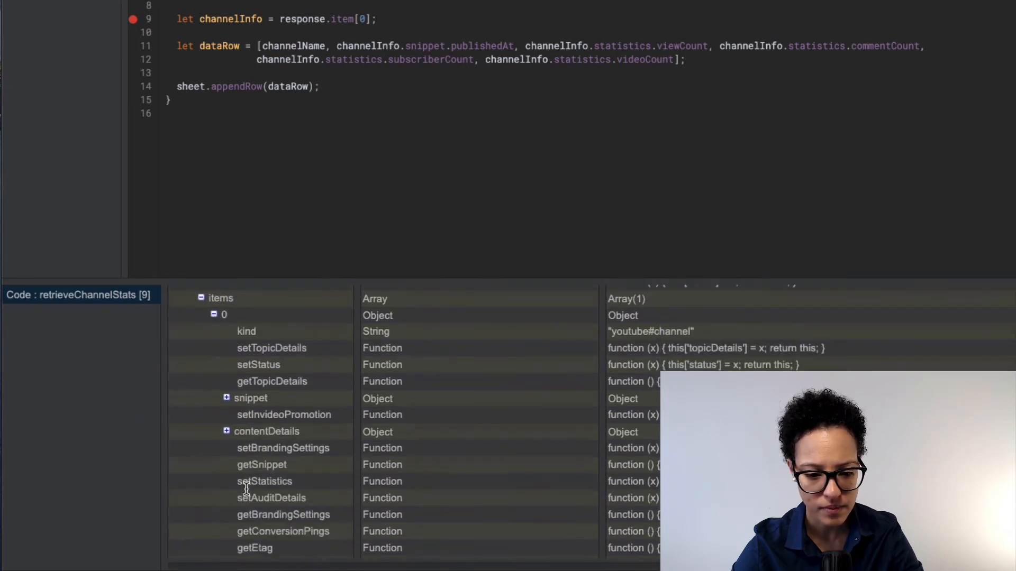
pyautogui.click(226, 431)
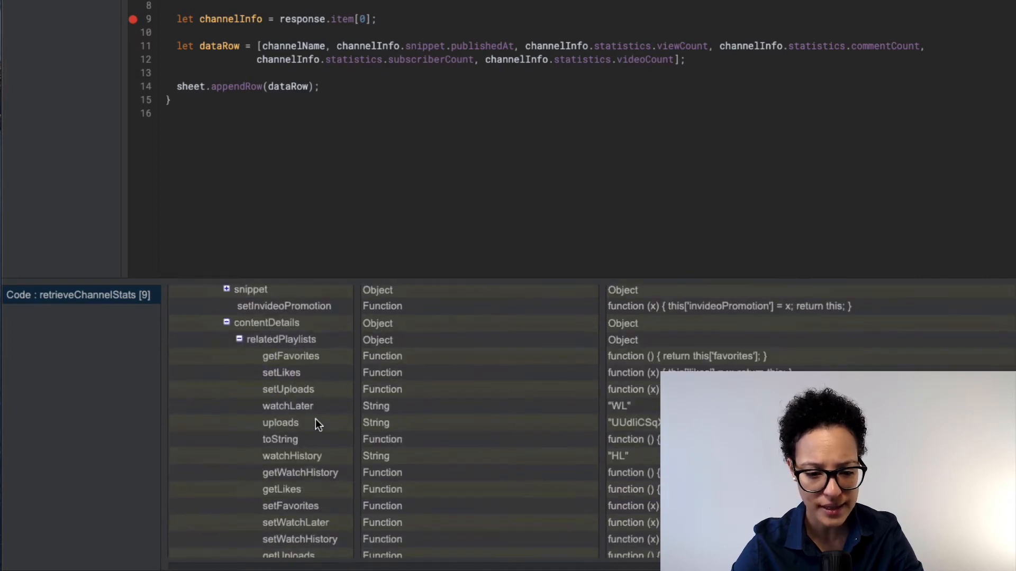
pyautogui.scroll(-3)
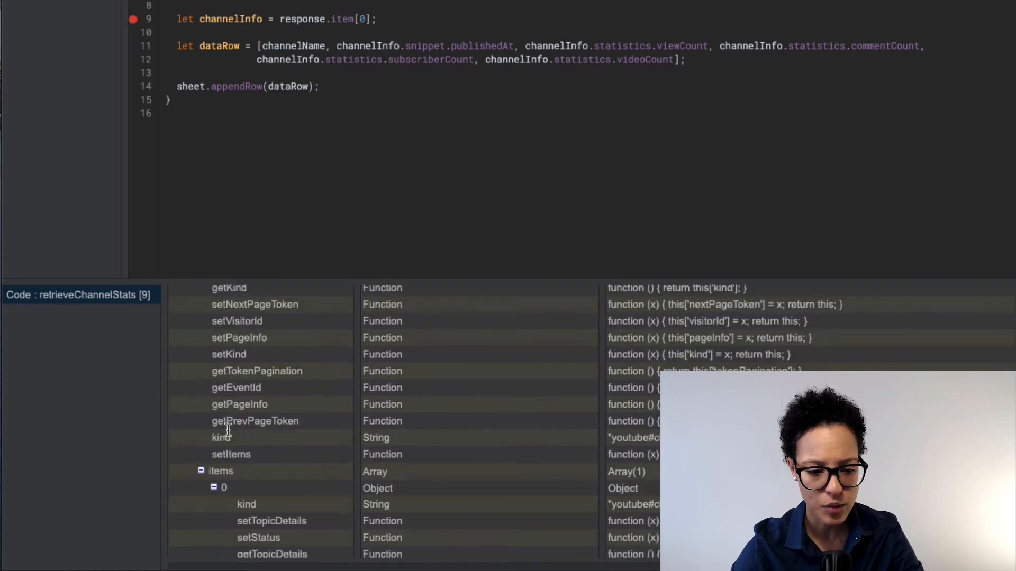
pyautogui.click(201, 471)
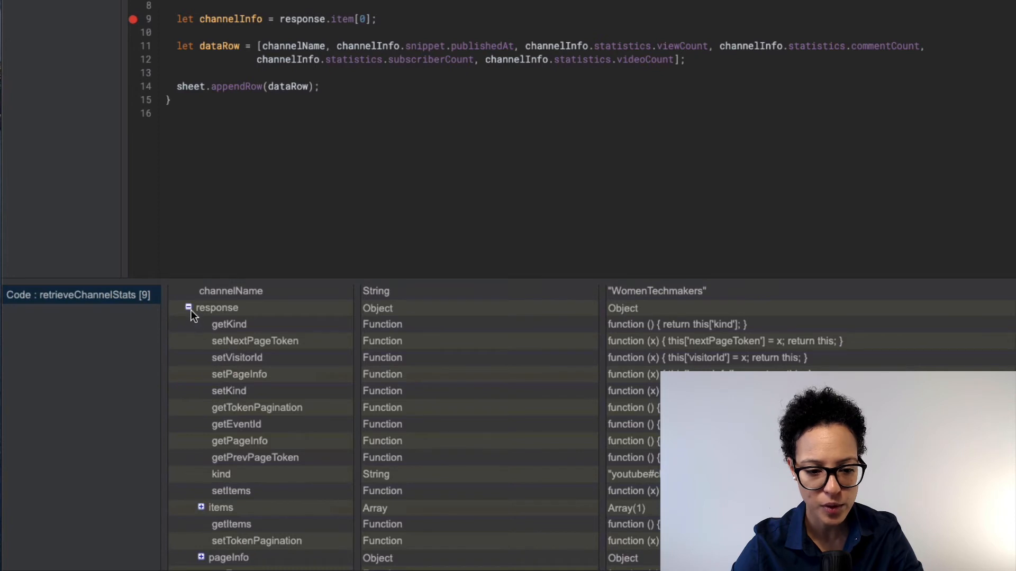
pyautogui.click(189, 307)
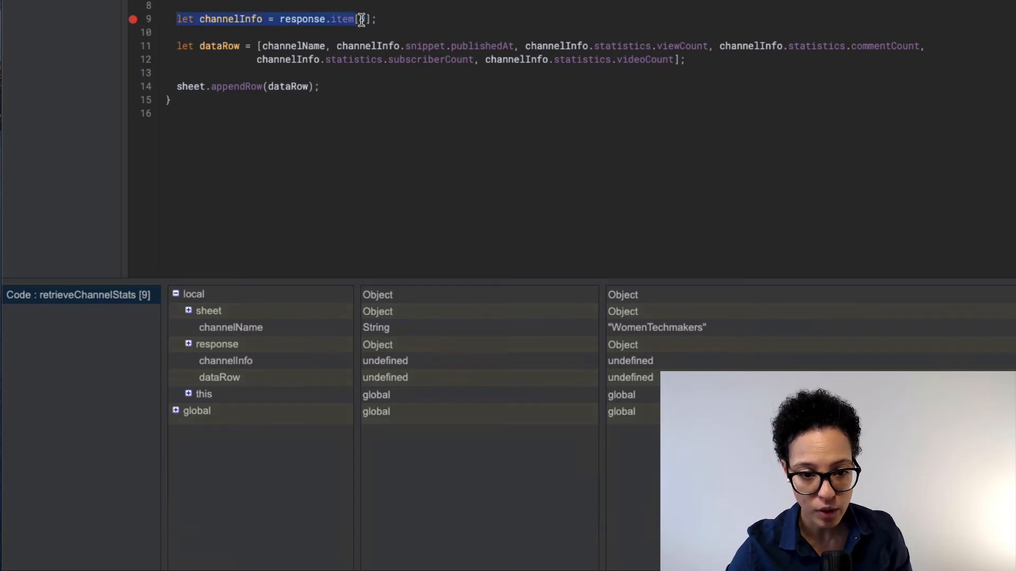
# End the paused debugging run of retrieveChannelStats
pyautogui.write('0')
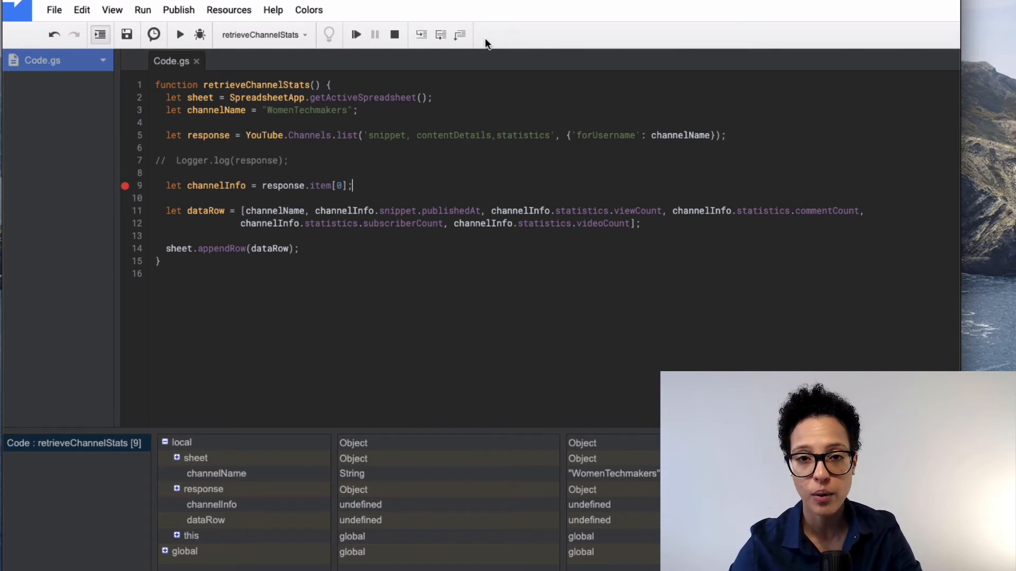
pyautogui.moveTo(413, 166)
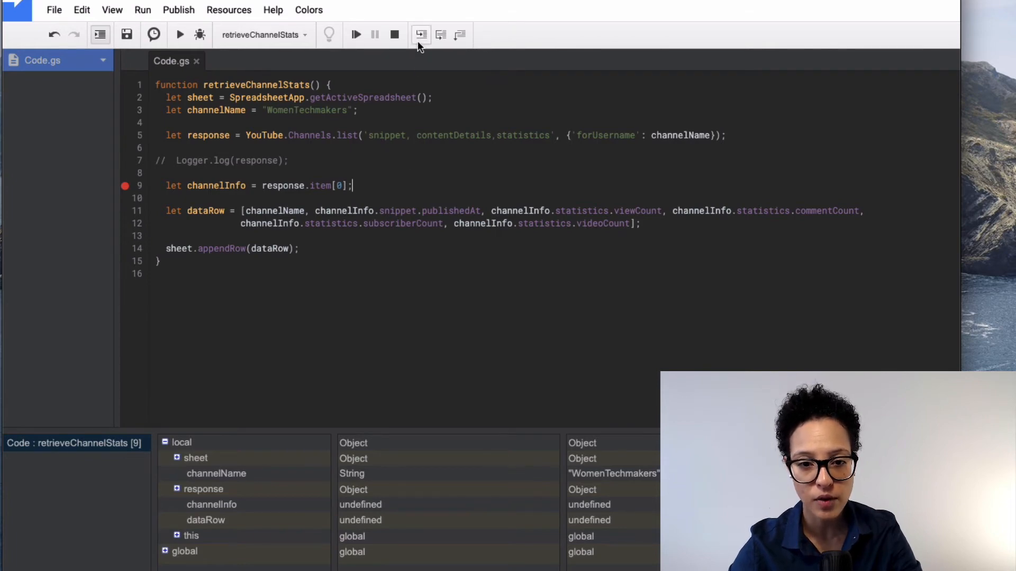
pyautogui.moveTo(421, 34)
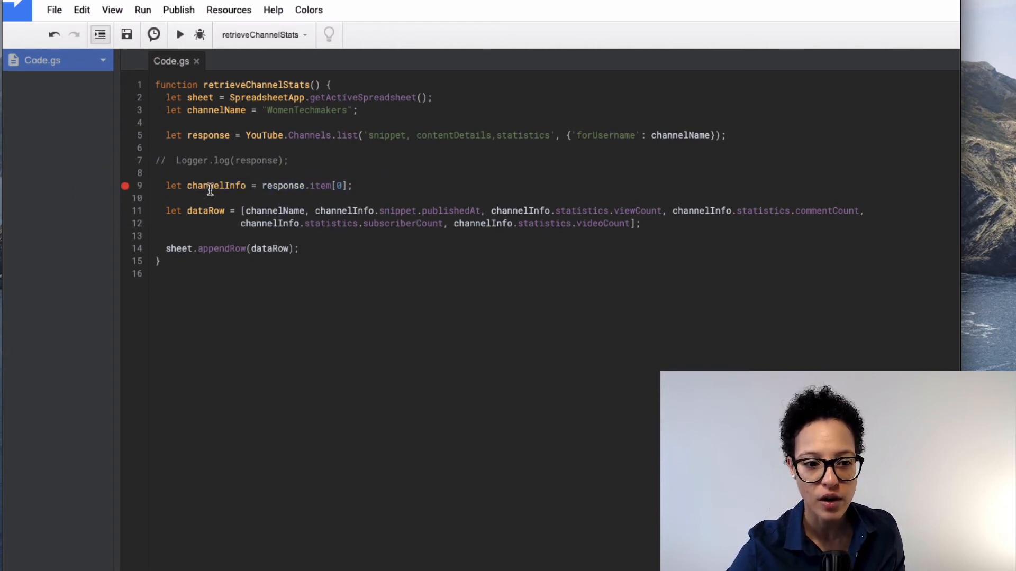
pyautogui.tripleClick(259, 185)
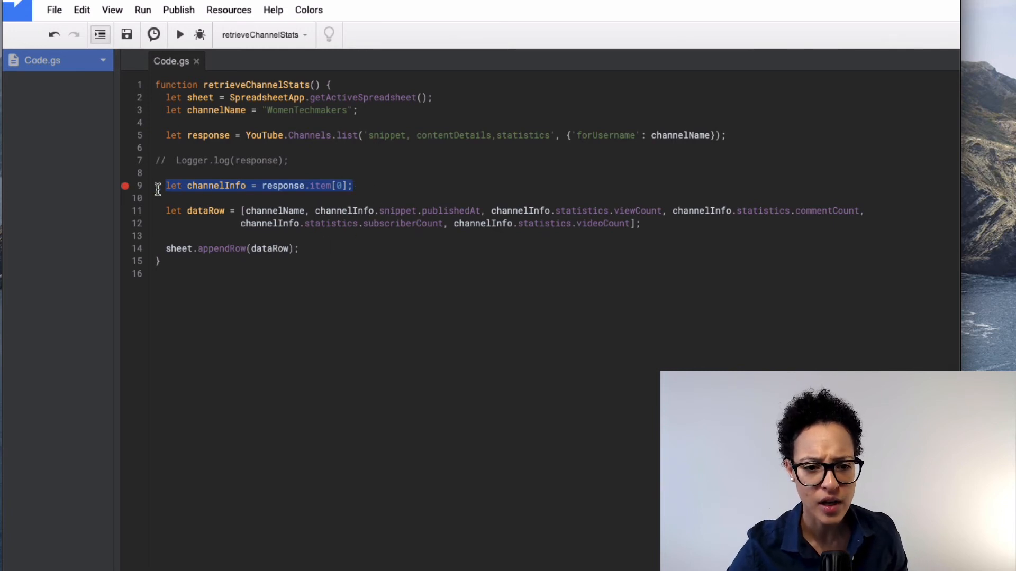
pyautogui.moveTo(174, 135)
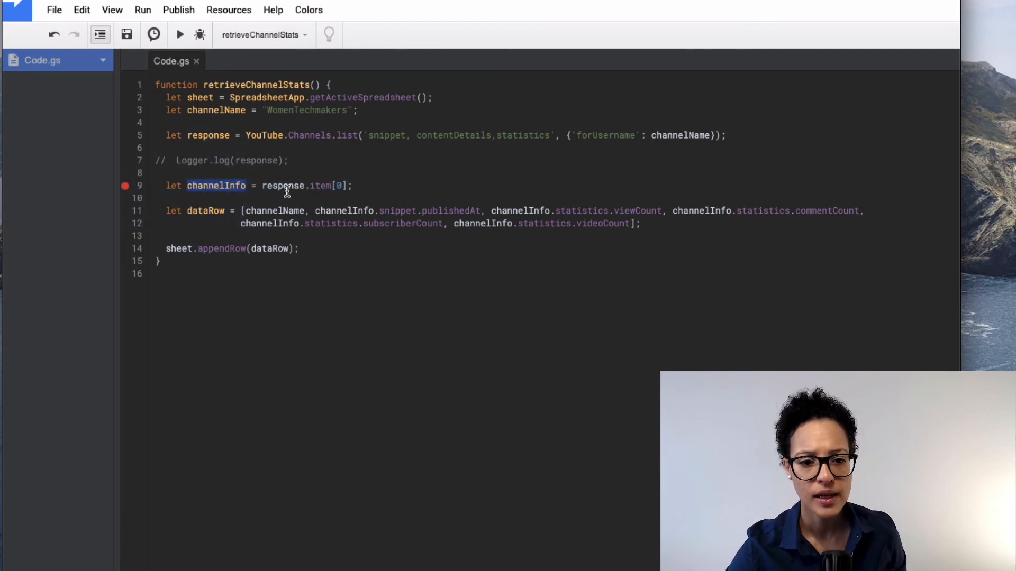
pyautogui.doubleClick(283, 185)
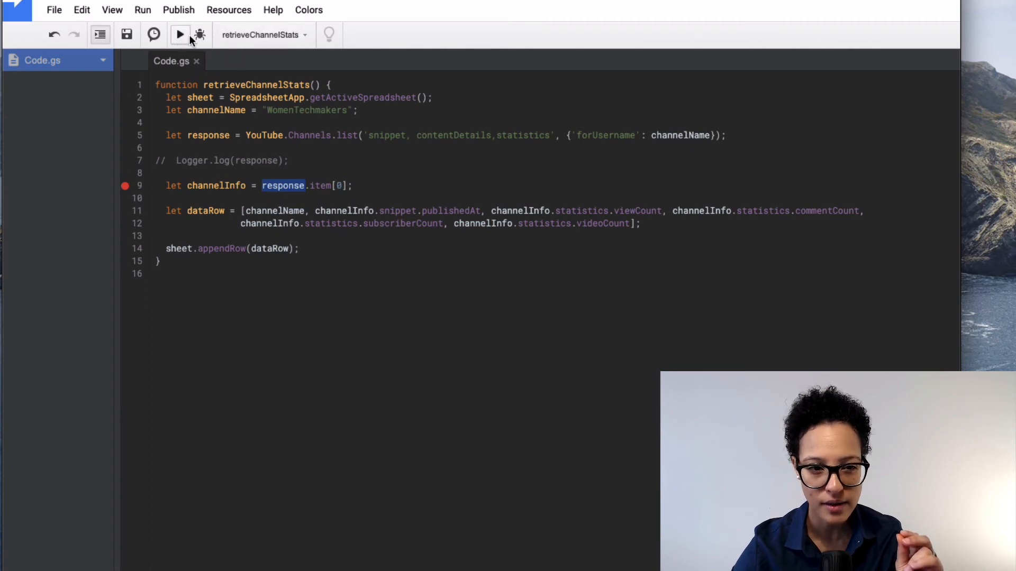
# Debug retrieveChannelStats and expand response to reveal its items array with one channel object
pyautogui.click(200, 34)
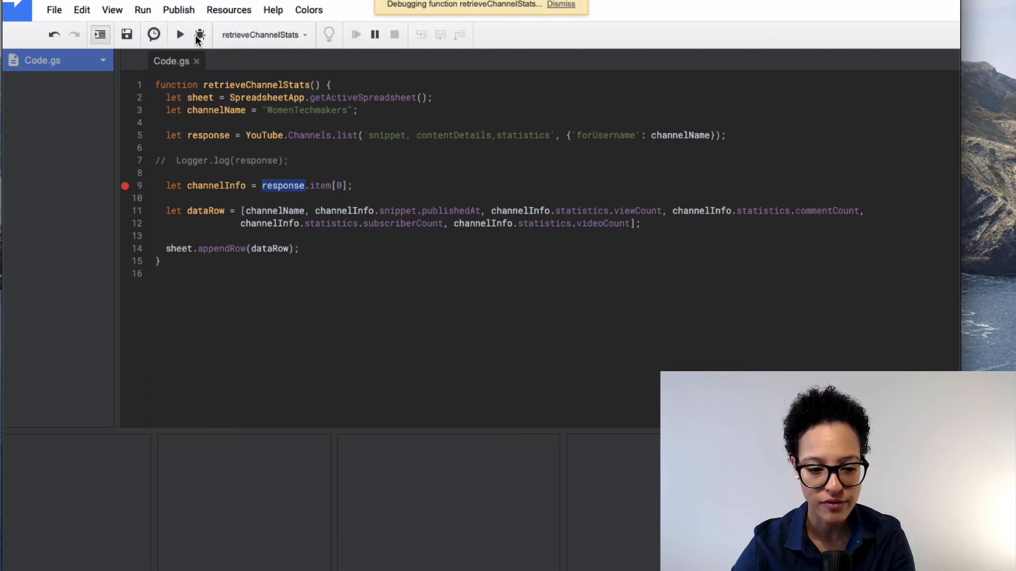
pyautogui.click(200, 34)
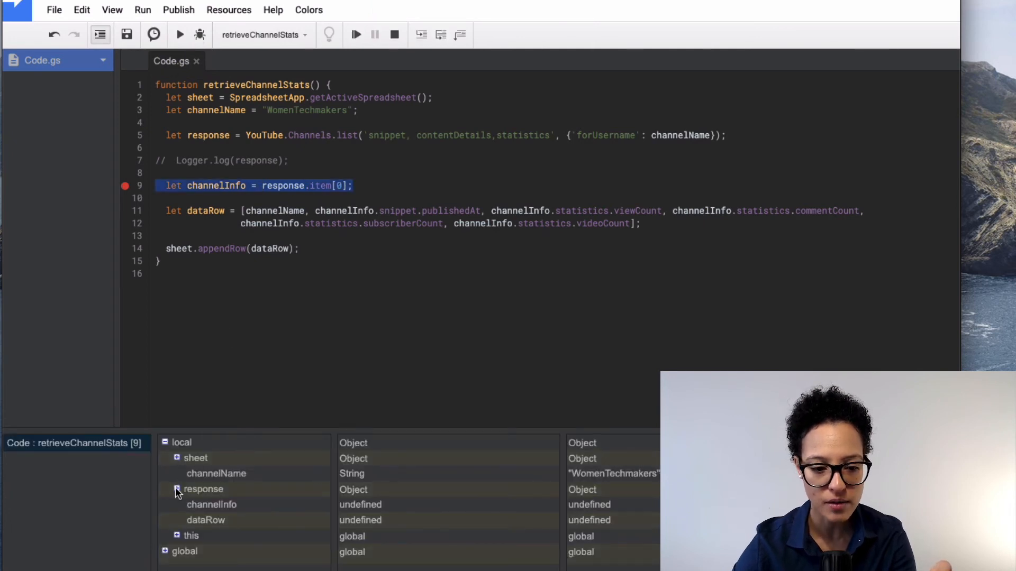
pyautogui.click(176, 489)
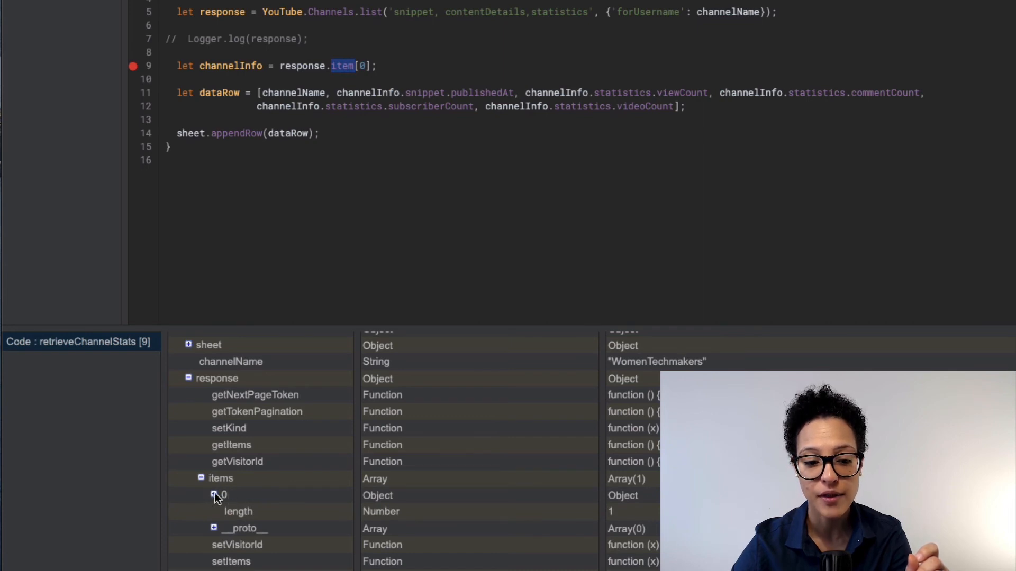
pyautogui.click(213, 495)
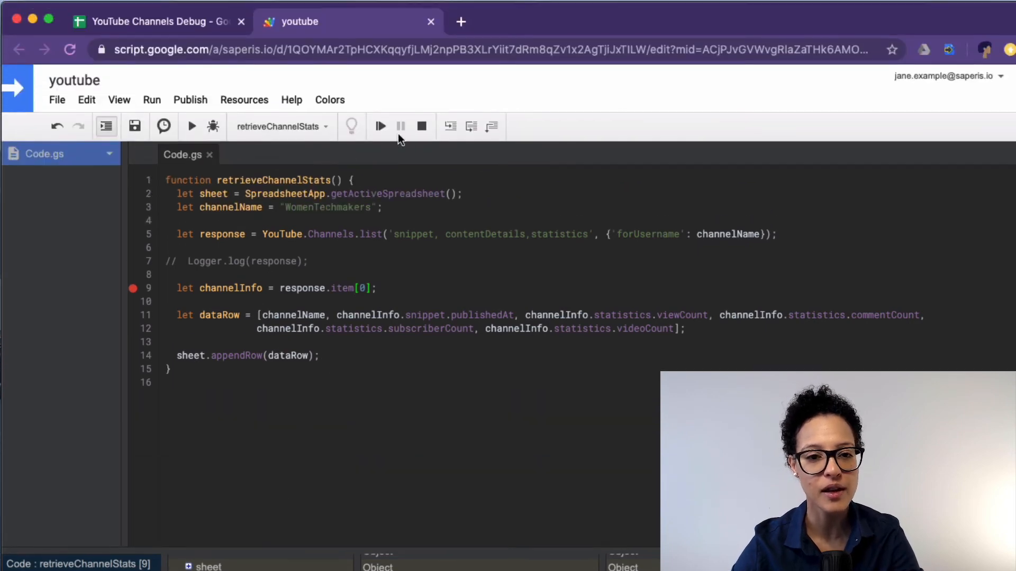
# Correct line 9 to response.items[0], save, and debug again pausing at line 9
pyautogui.click(421, 127)
pyautogui.write('s')
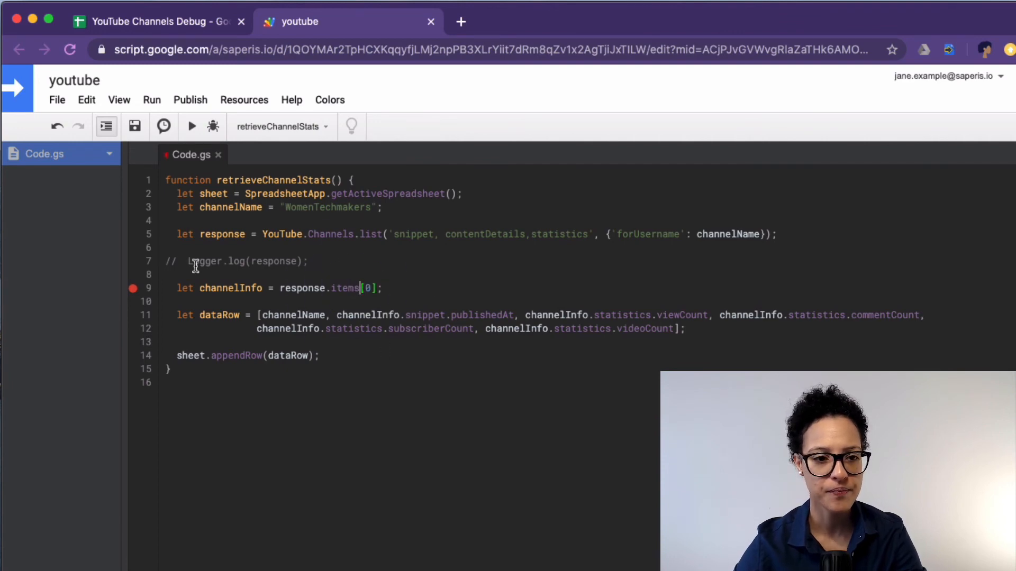
pyautogui.click(135, 127)
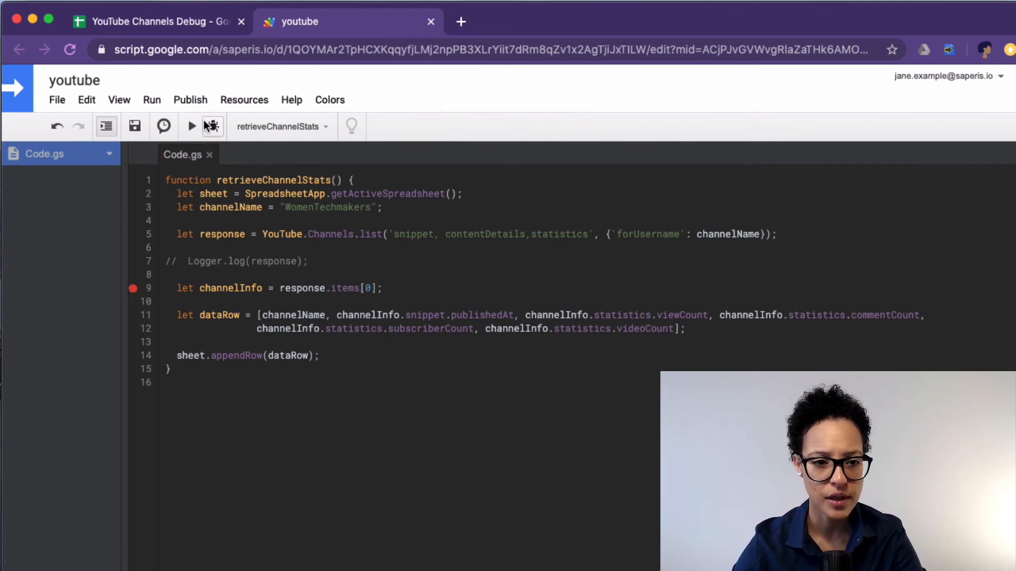
pyautogui.click(212, 126)
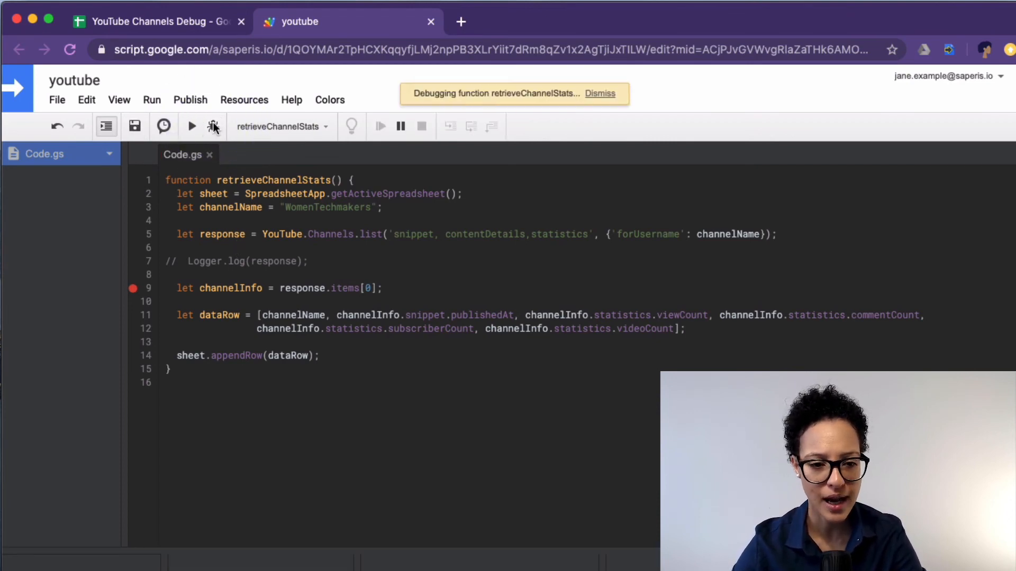
pyautogui.click(213, 126)
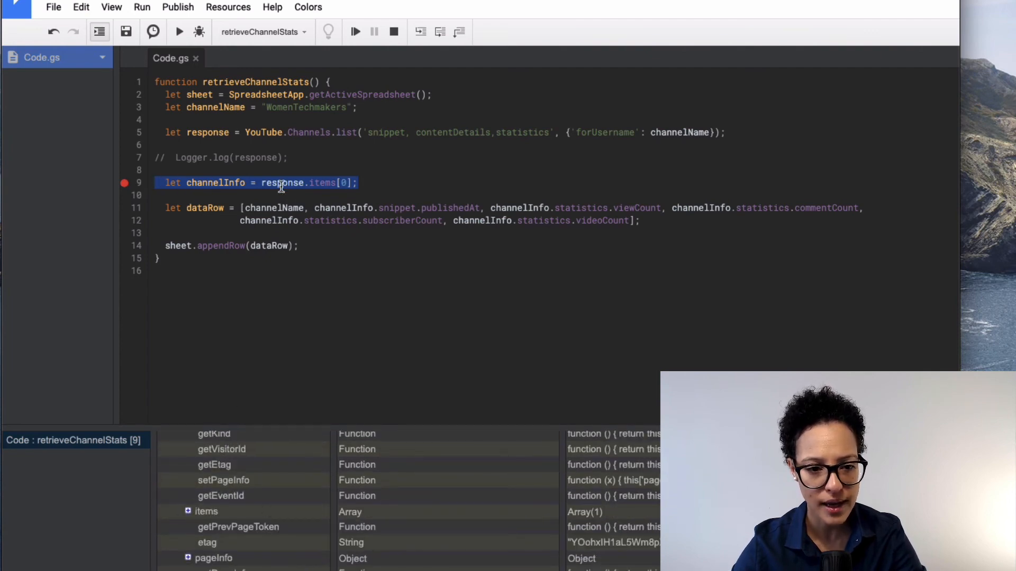
# Step the debugger past line 9 so it pauses at the line 11 dataRow assignment
pyautogui.click(419, 32)
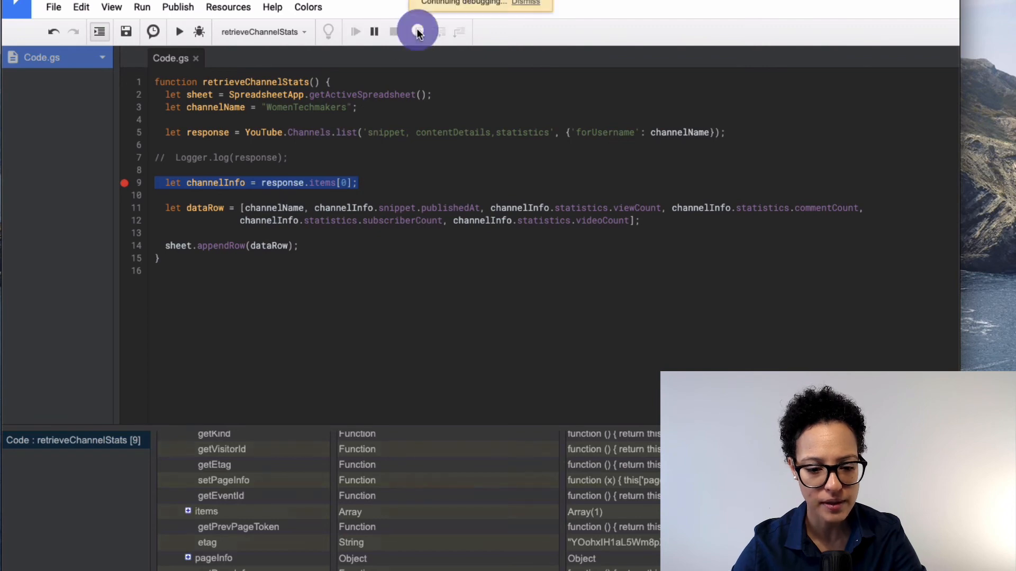
pyautogui.click(419, 32)
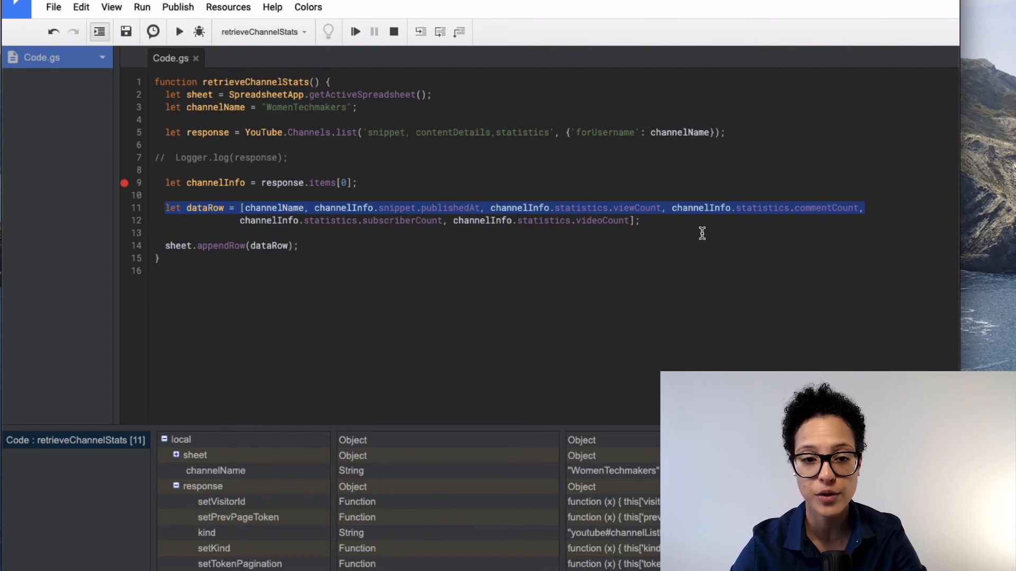
pyautogui.moveTo(416, 281)
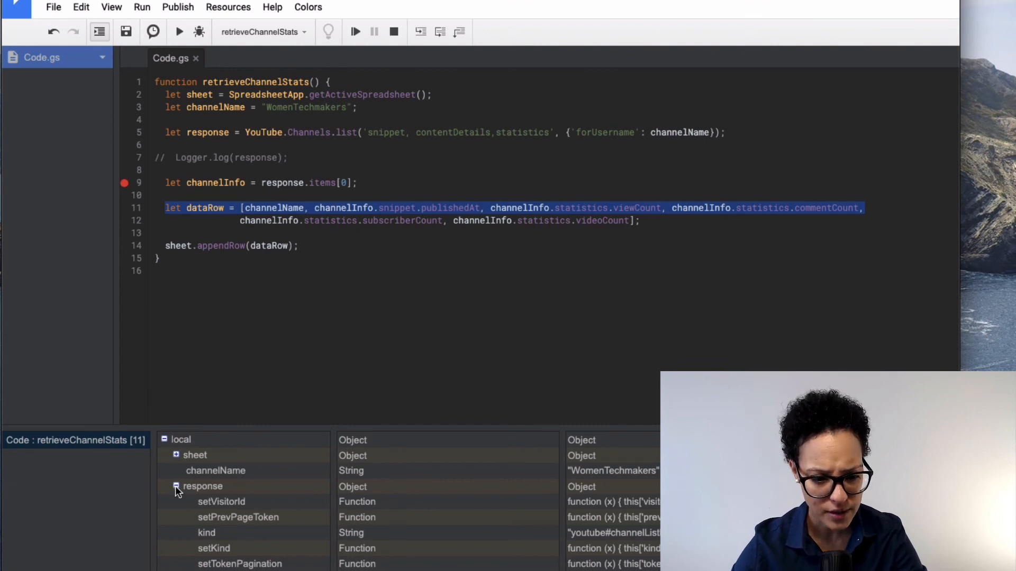
# Collapse response, scroll through channelInfo's id and statistics, then Continue so the run finishes
pyautogui.click(175, 487)
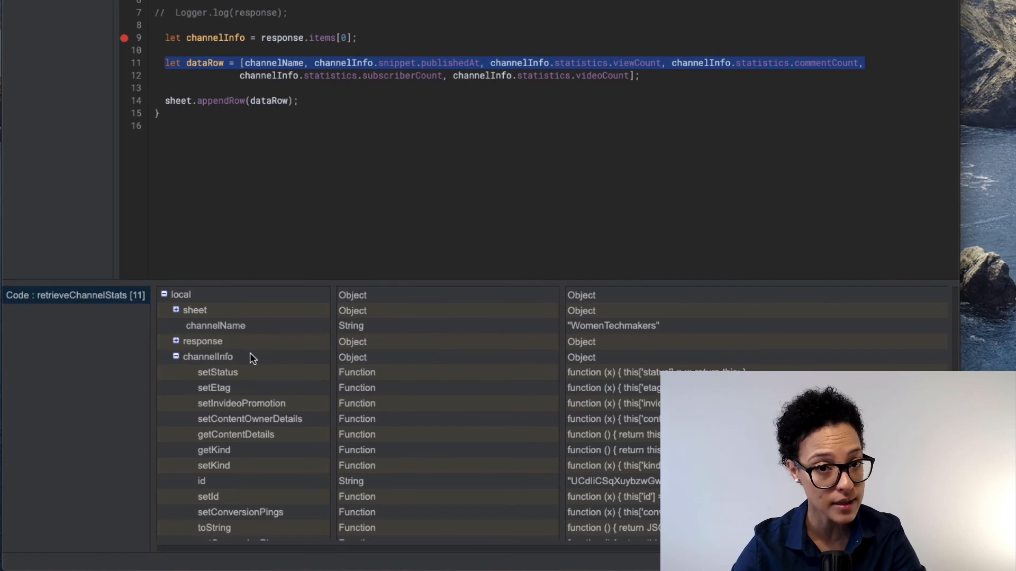
pyautogui.scroll(-3)
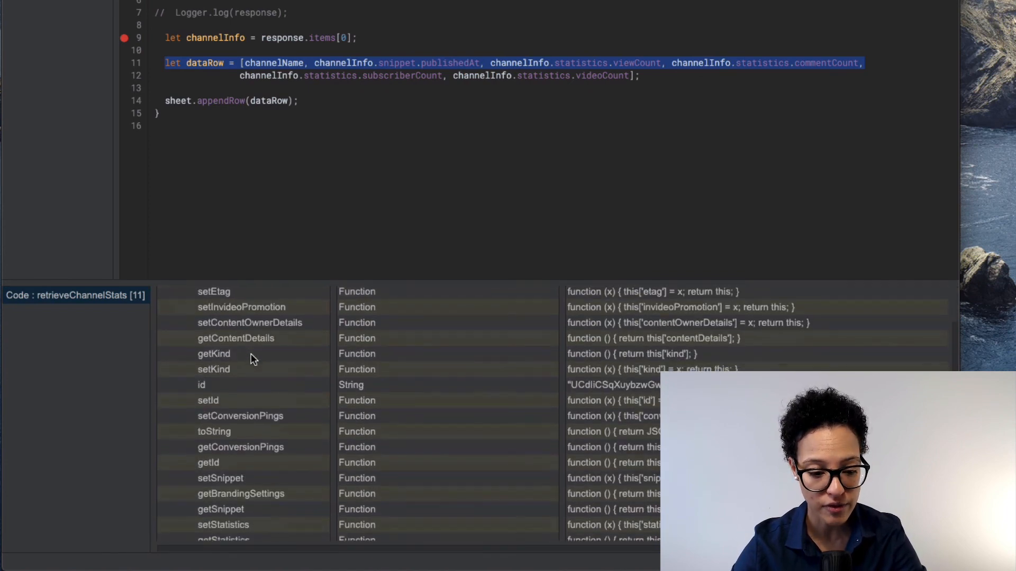
pyautogui.scroll(-3)
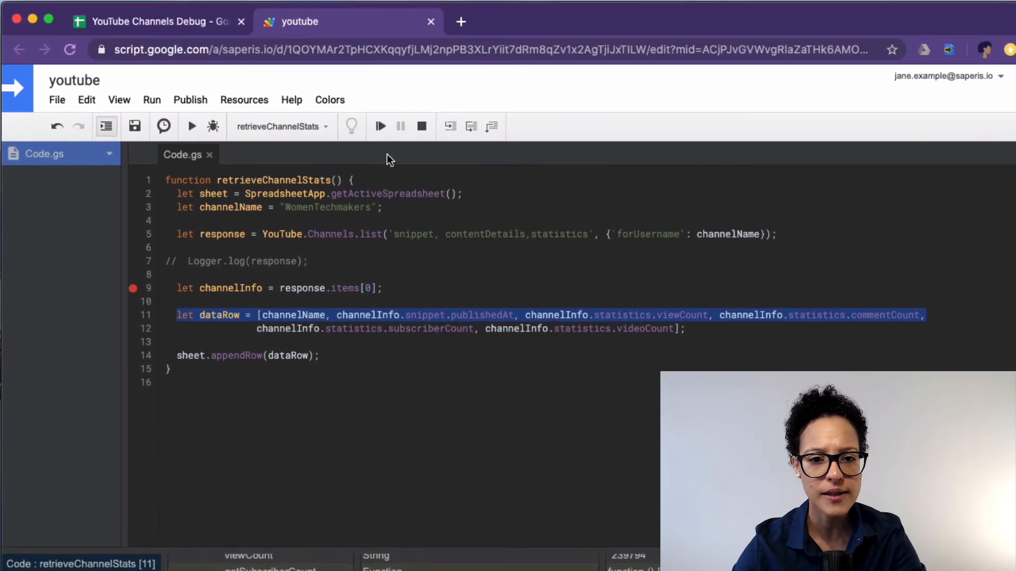
pyautogui.click(380, 126)
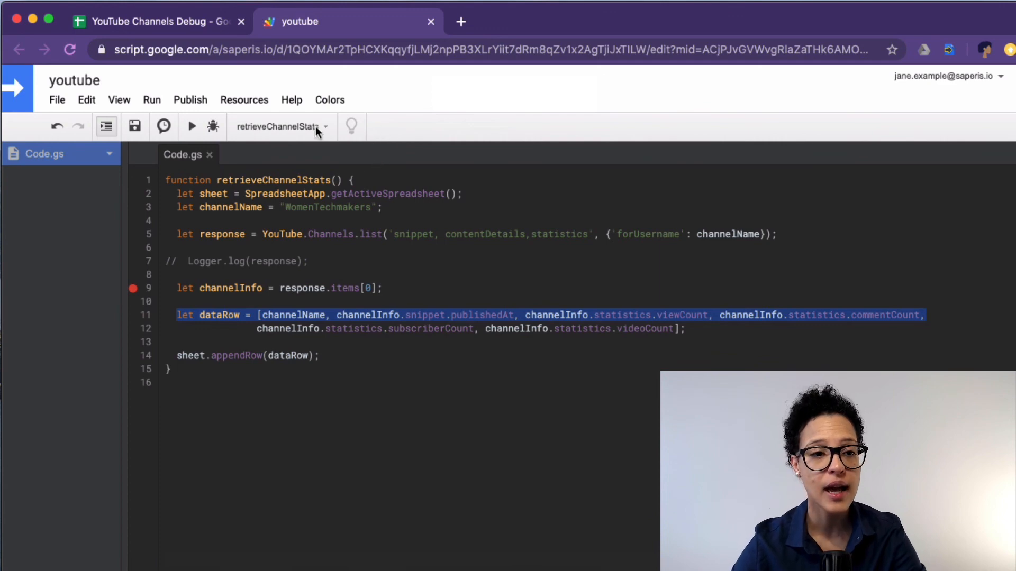
pyautogui.click(155, 21)
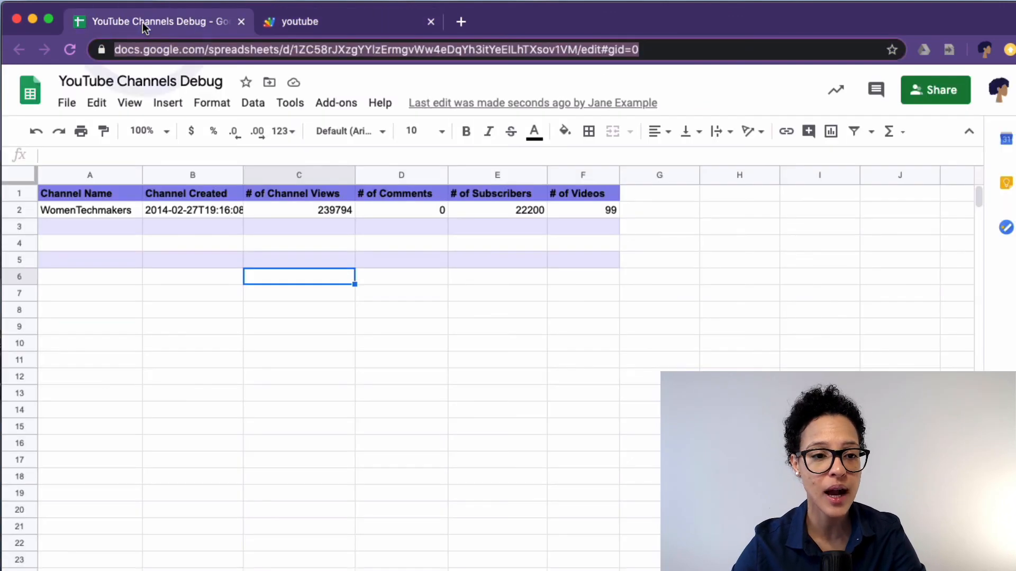
pyautogui.click(89, 210)
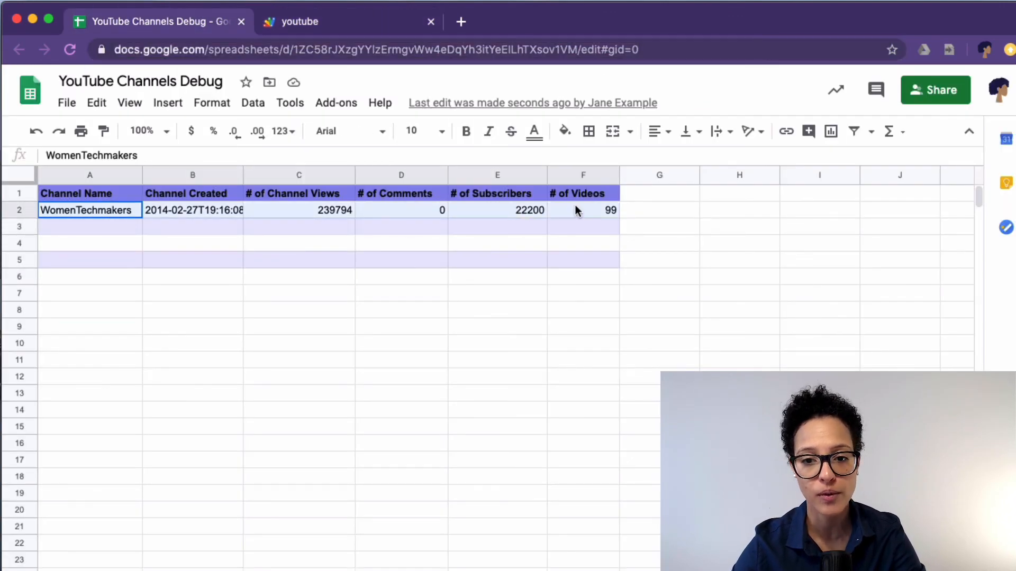
pyautogui.click(298, 21)
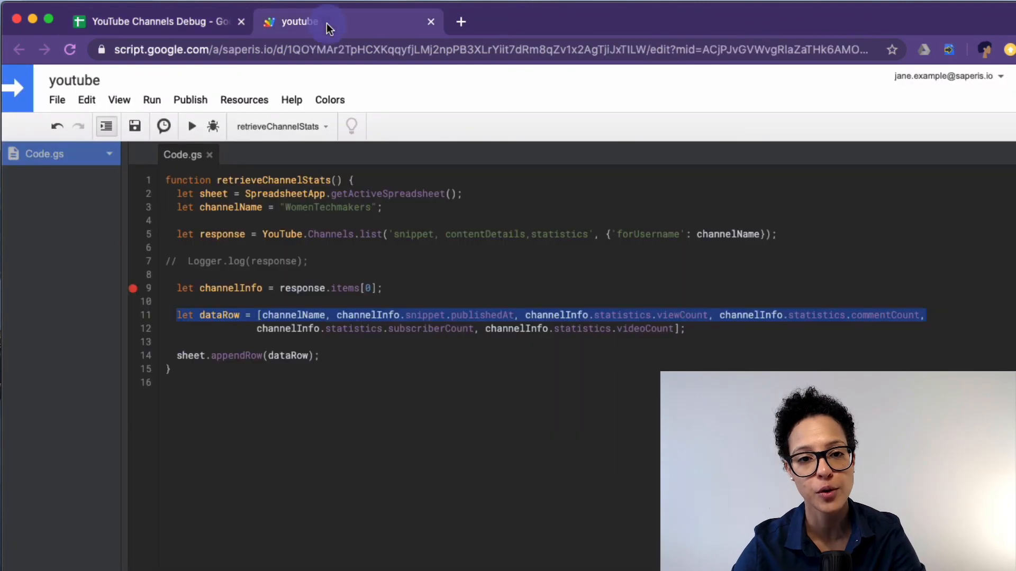